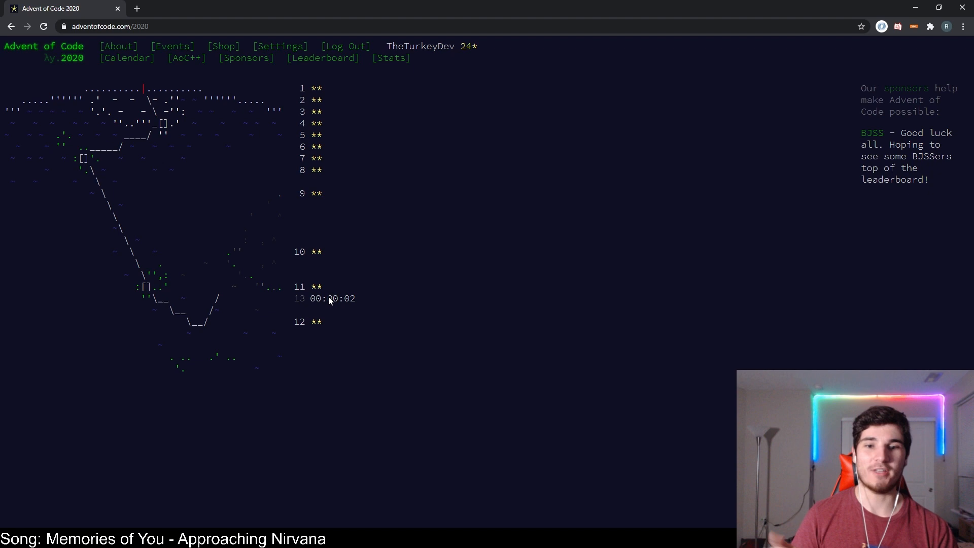
- Open the Day 13 'Shuttle Search' puzzle from the Advent of Code 2020 calendar
{"action": "left_click", "coordinate": [300, 298]}
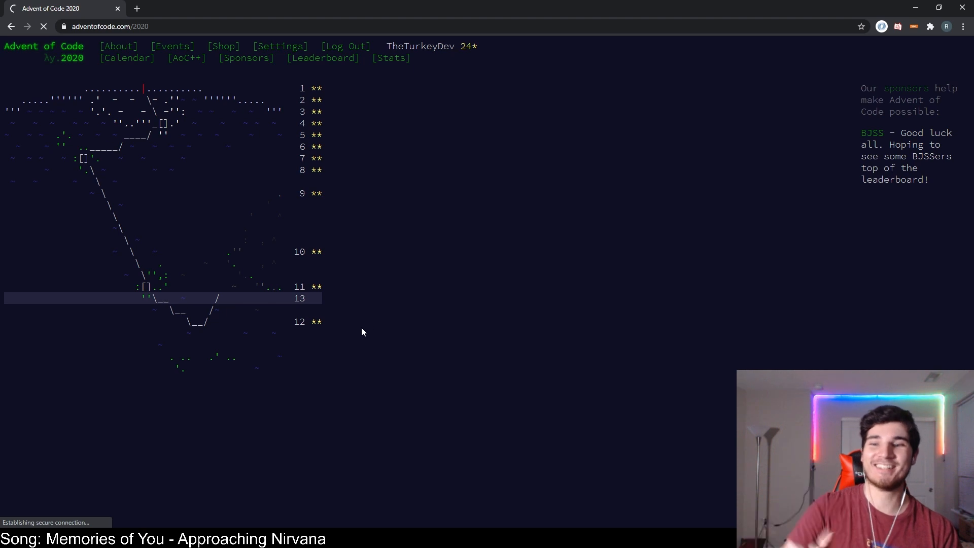
{"action": "left_click", "coordinate": [299, 298]}
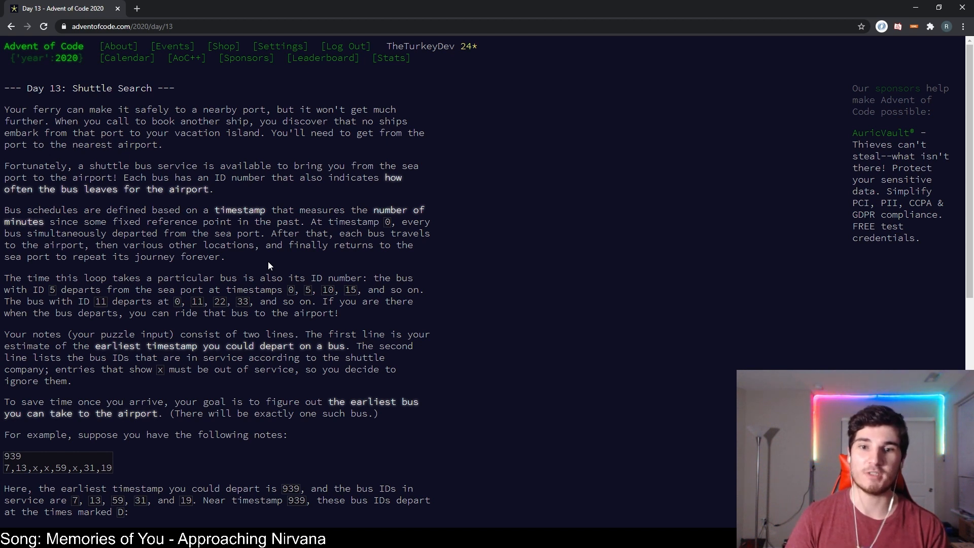
{"action": "mouse_move", "coordinate": [291, 267]}
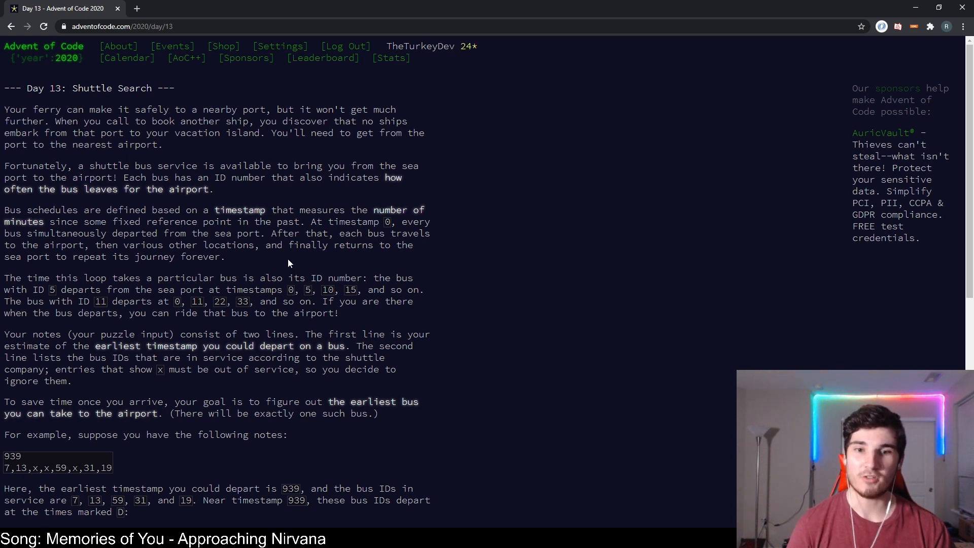
{"action": "mouse_move", "coordinate": [281, 265]}
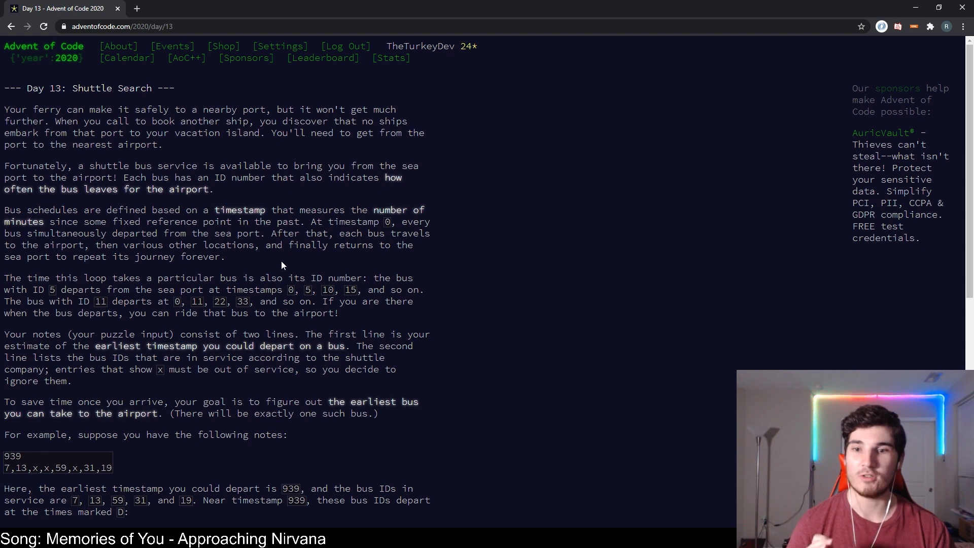
{"action": "scroll", "scroll_direction": "down", "scroll_amount": 3}
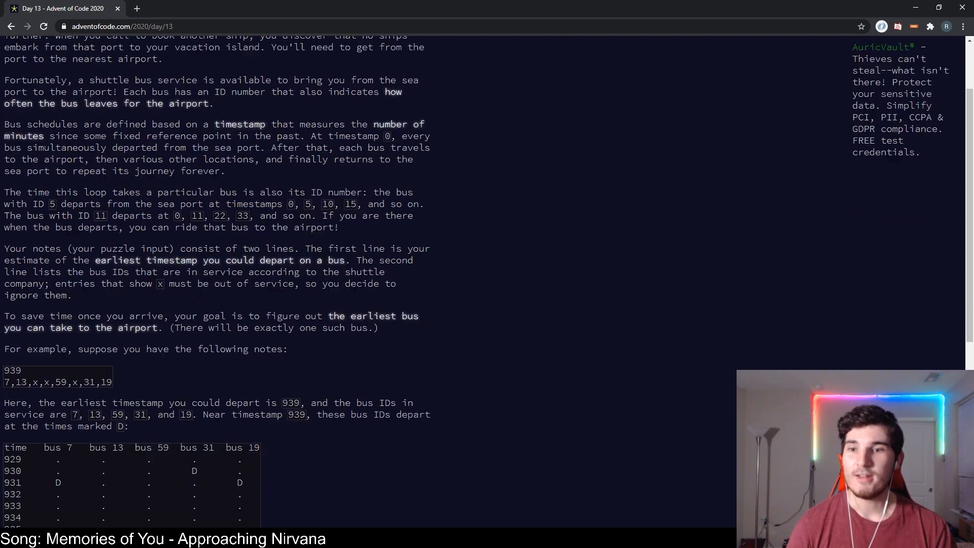
{"action": "scroll", "scroll_direction": "down", "scroll_amount": 3}
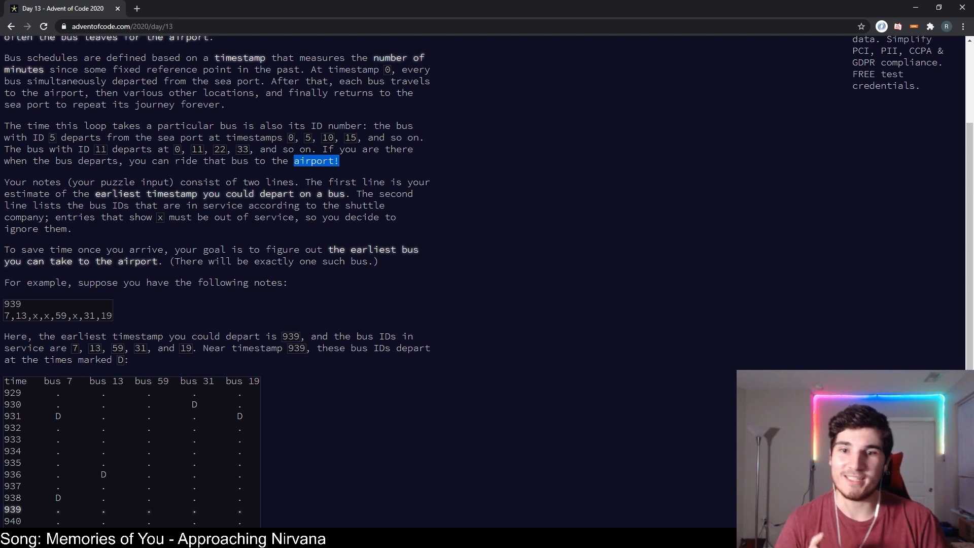
{"action": "mouse_move", "coordinate": [188, 231]}
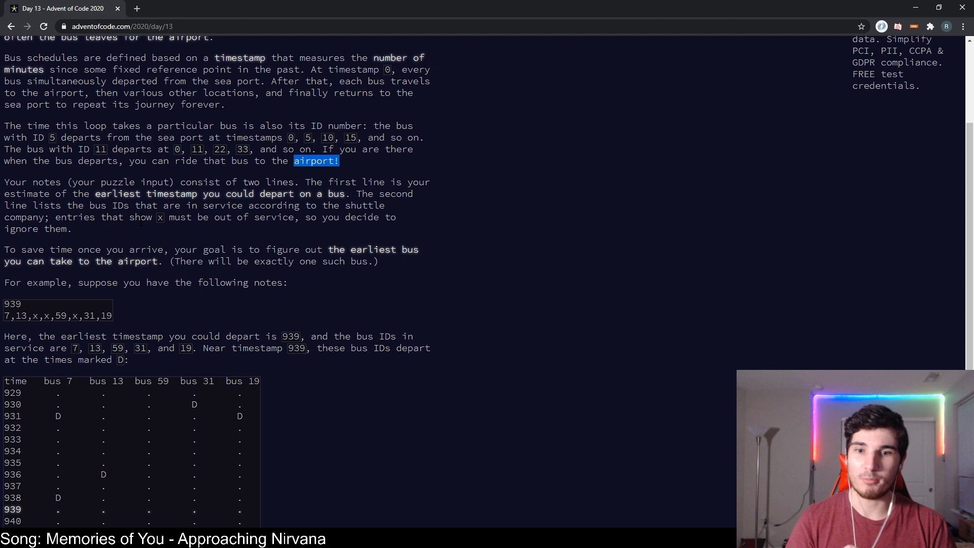
{"action": "mouse_move", "coordinate": [161, 272]}
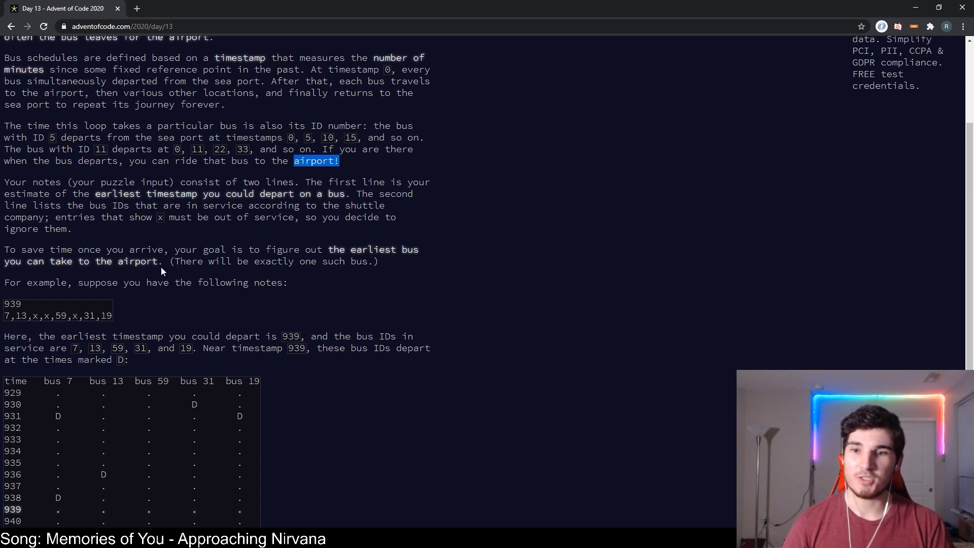
{"action": "scroll", "scroll_direction": "down", "scroll_amount": 3}
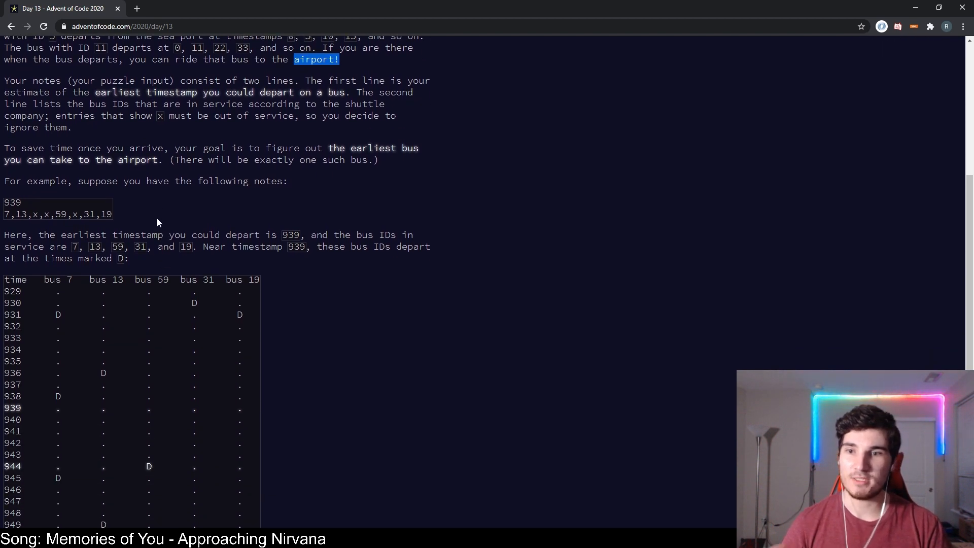
{"action": "mouse_move", "coordinate": [149, 233]}
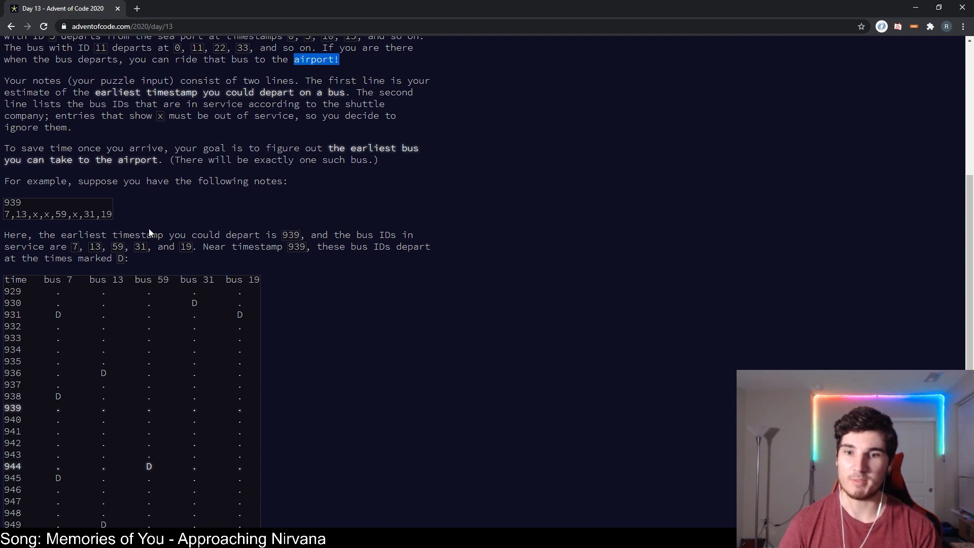
{"action": "mouse_move", "coordinate": [154, 260]}
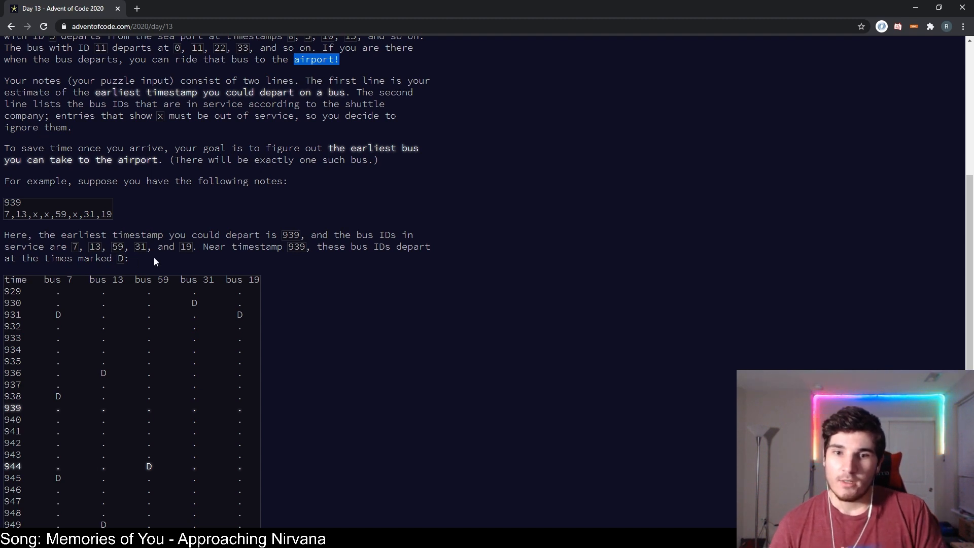
{"action": "mouse_move", "coordinate": [39, 144]}
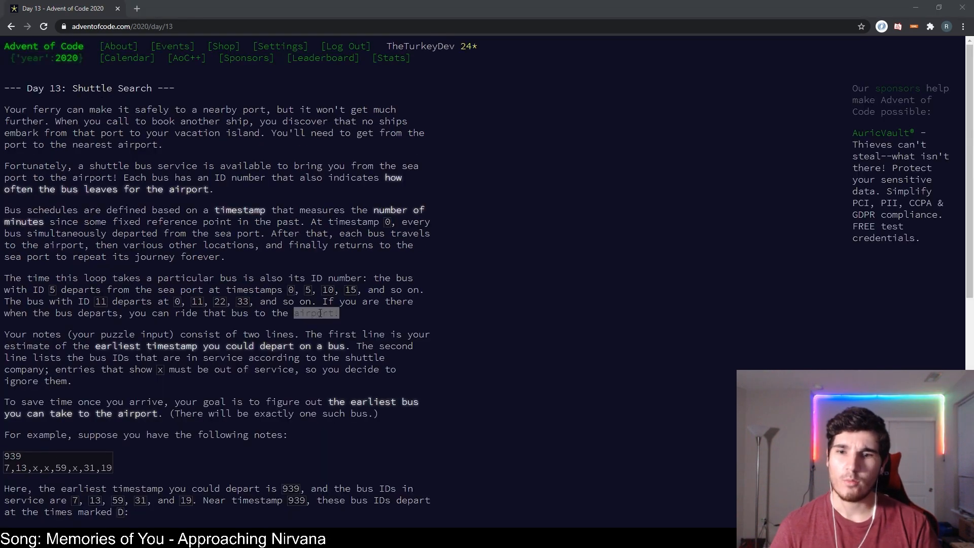
{"action": "scroll", "scroll_direction": "down", "scroll_amount": 3}
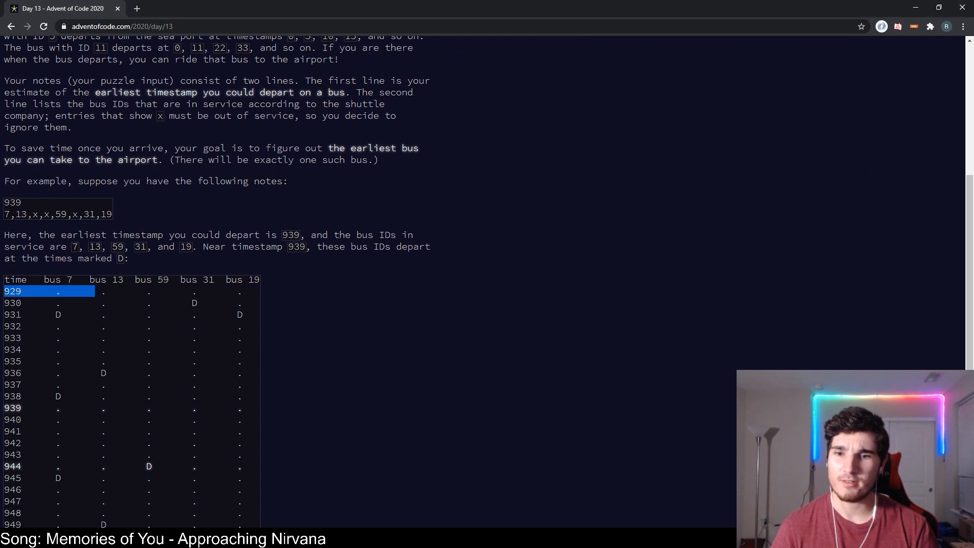
{"action": "scroll", "scroll_direction": "down", "scroll_amount": 3}
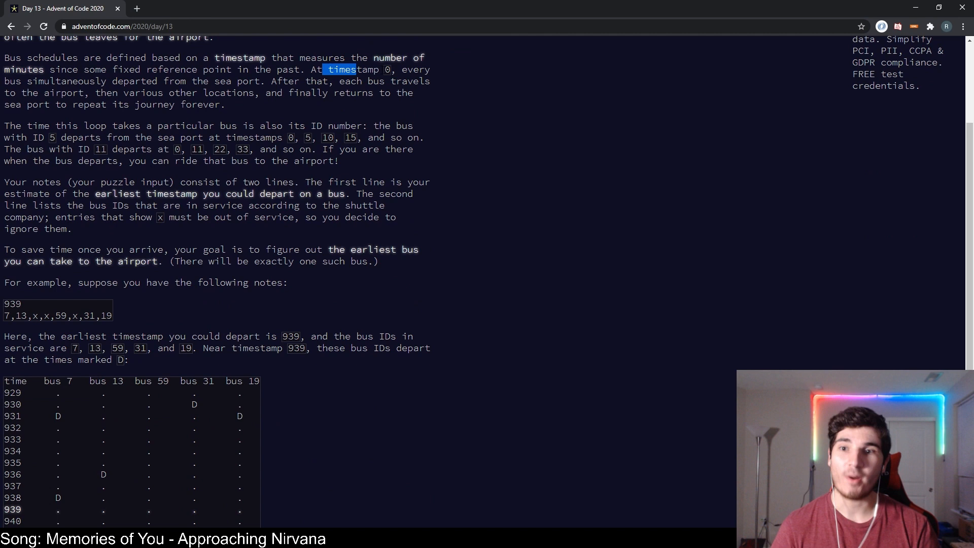
{"action": "scroll", "scroll_direction": "down", "scroll_amount": 3}
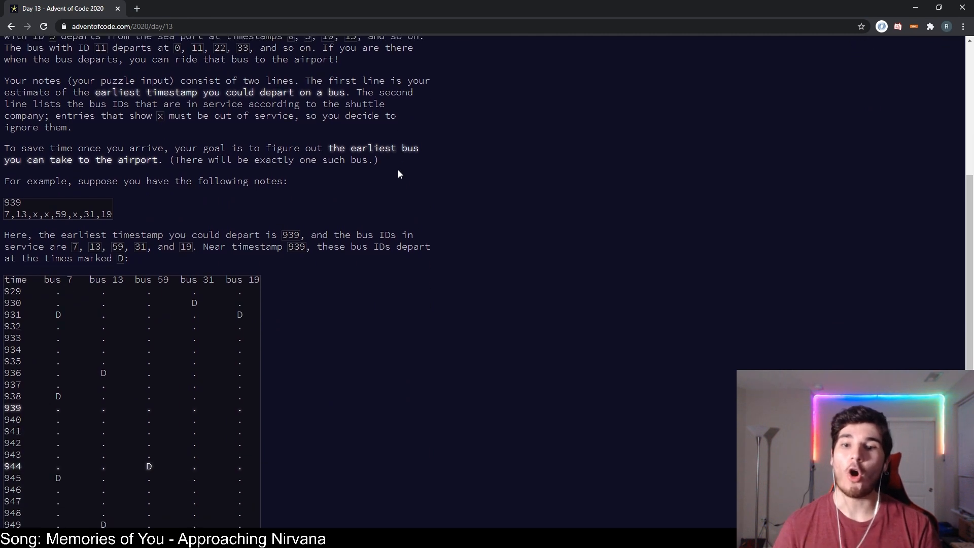
{"action": "scroll", "scroll_direction": "down", "scroll_amount": 3}
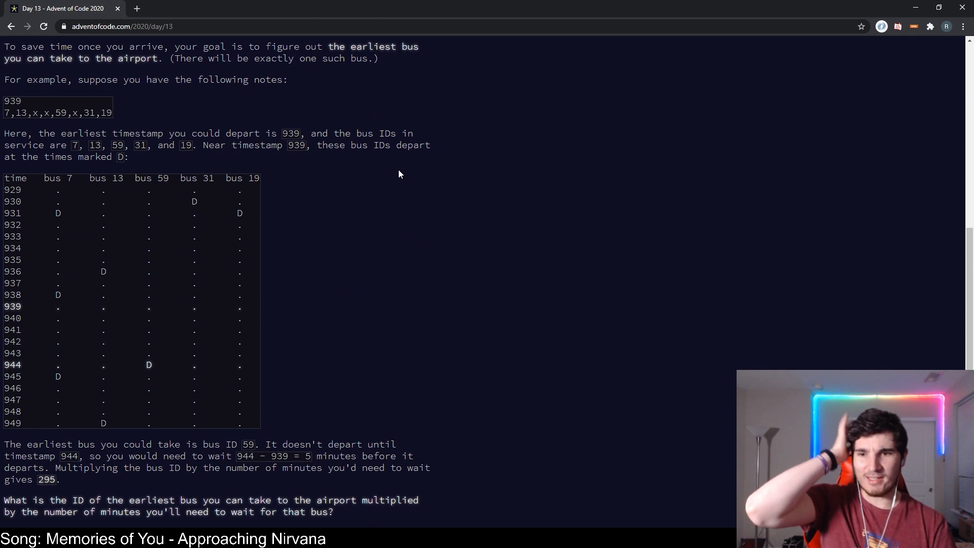
{"action": "mouse_move", "coordinate": [332, 238]}
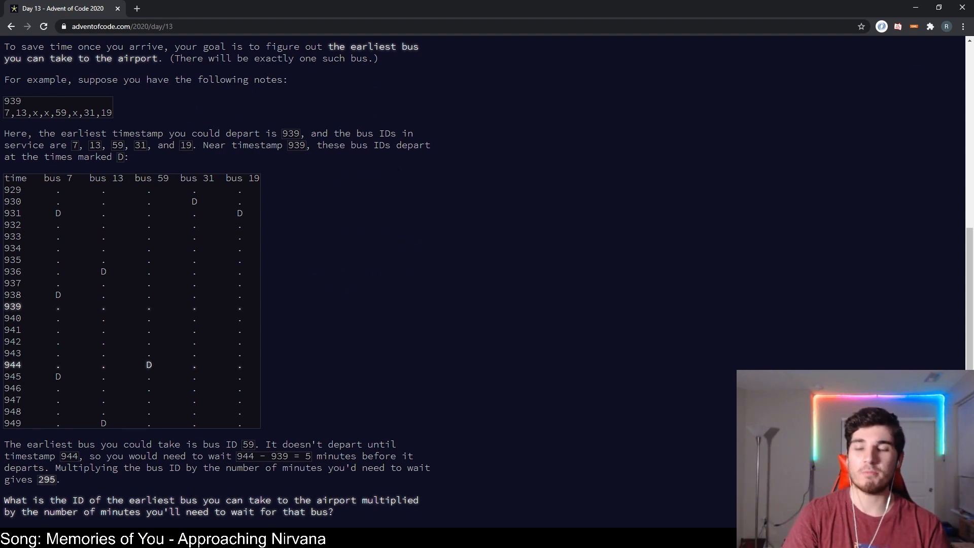
{"action": "scroll", "scroll_direction": "down", "scroll_amount": 3}
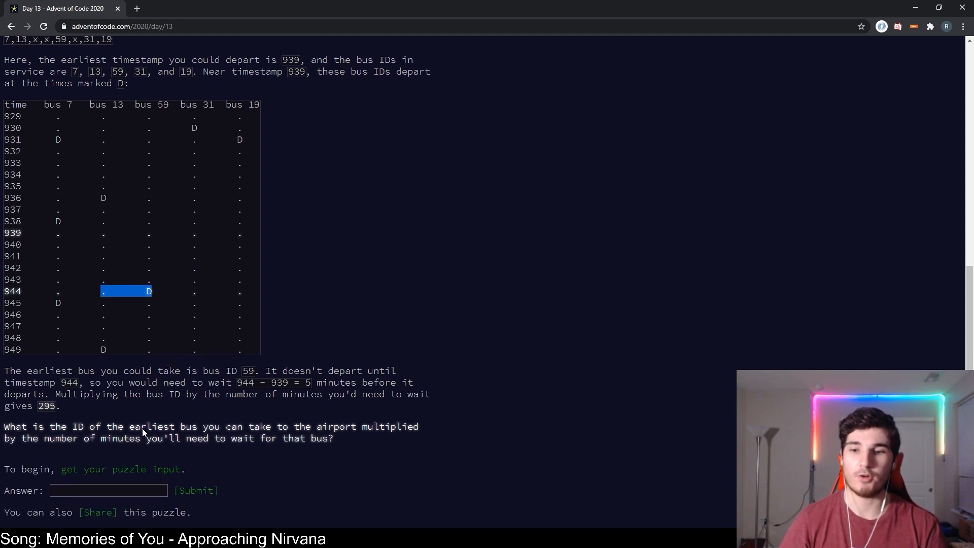
- Copy the Day 13 input (timestamp 1008141 and bus list) into day13.txt, then return to Day13.java
{"action": "left_click", "coordinate": [117, 469]}
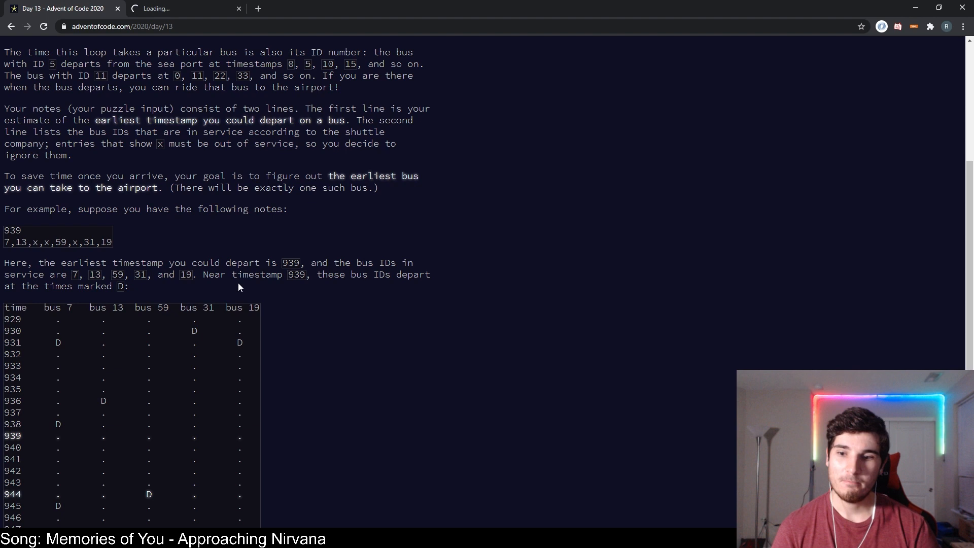
{"action": "scroll", "scroll_direction": "down", "scroll_amount": 3}
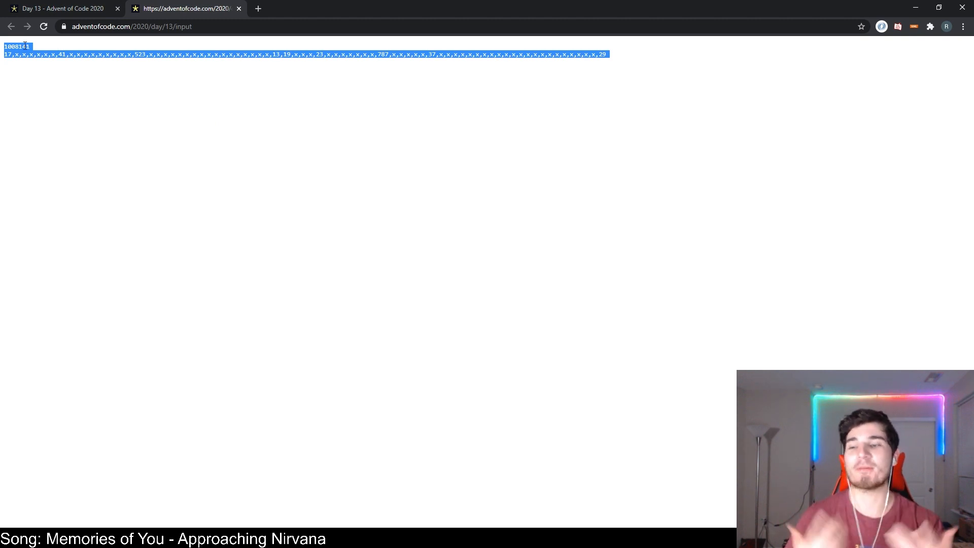
{"action": "mouse_move", "coordinate": [382, 493]}
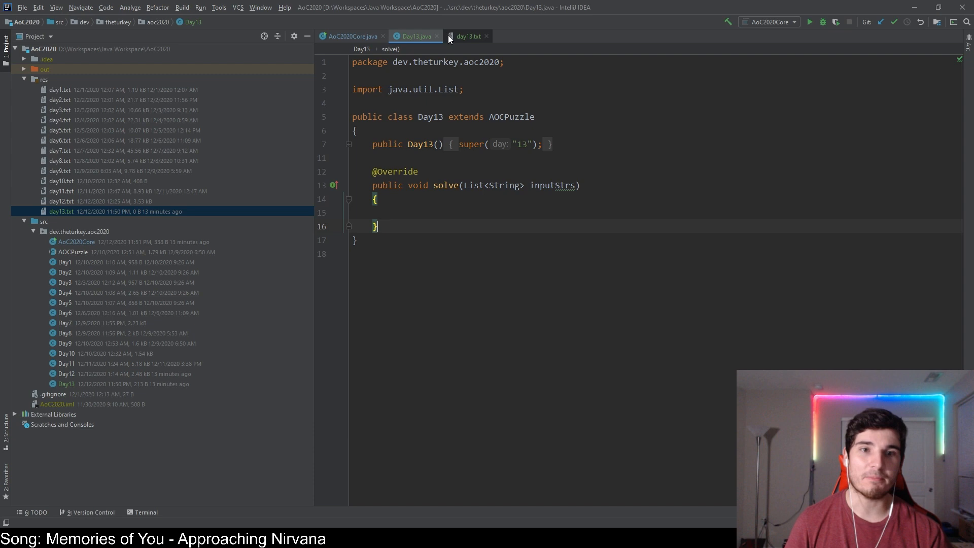
{"action": "left_click", "coordinate": [465, 36]}
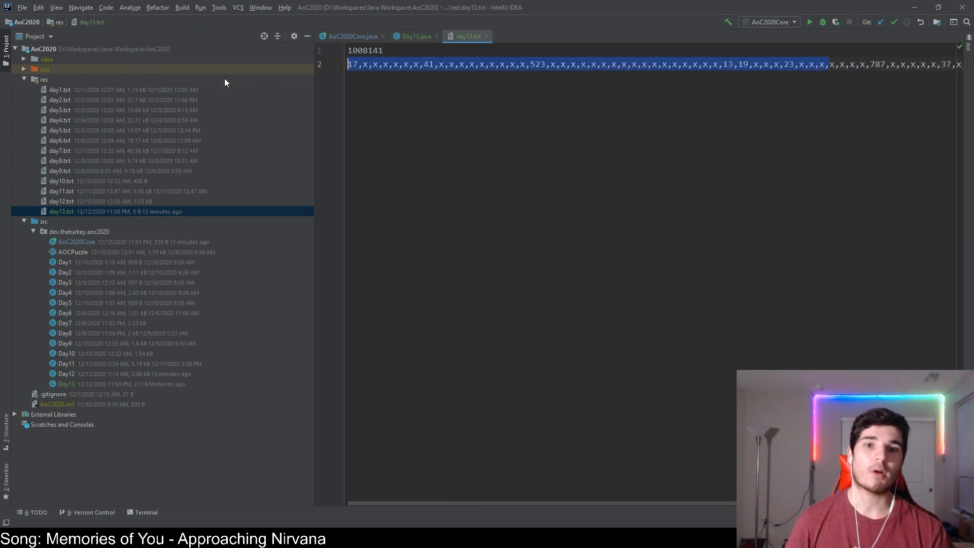
{"action": "left_click", "coordinate": [415, 36]}
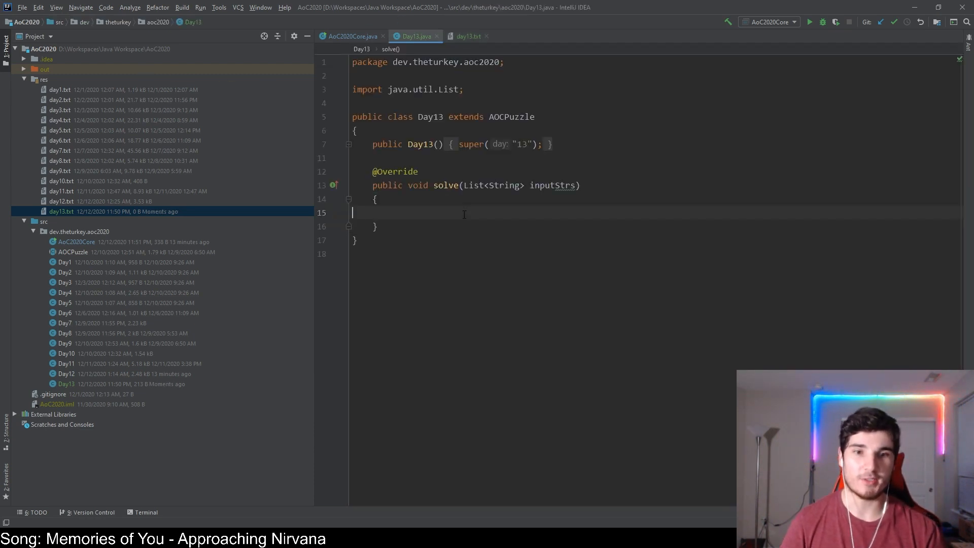
- Parse leaveTime with Long.parseLong from the first input line, inputStrs.get(0)
{"action": "type", "text": "long lea"}
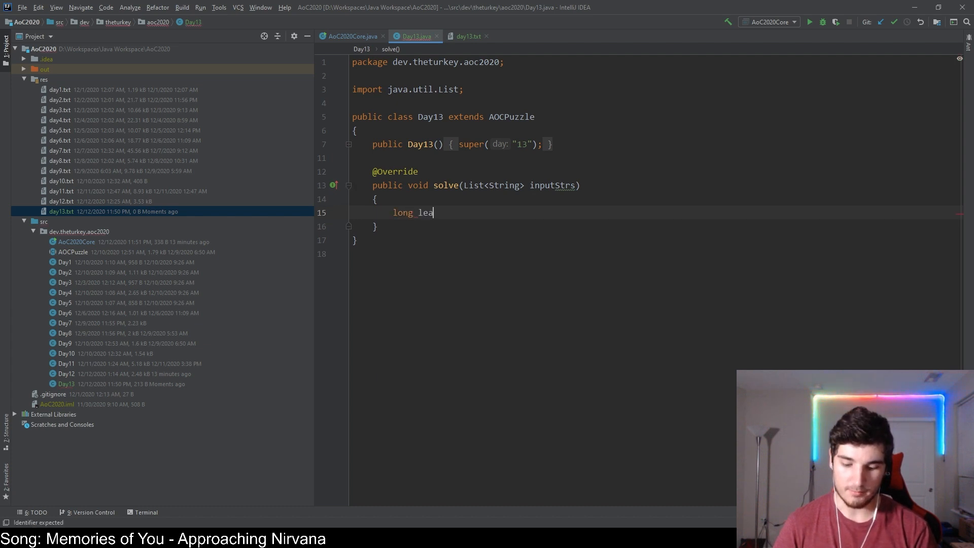
{"action": "type", "text": "veTime ="}
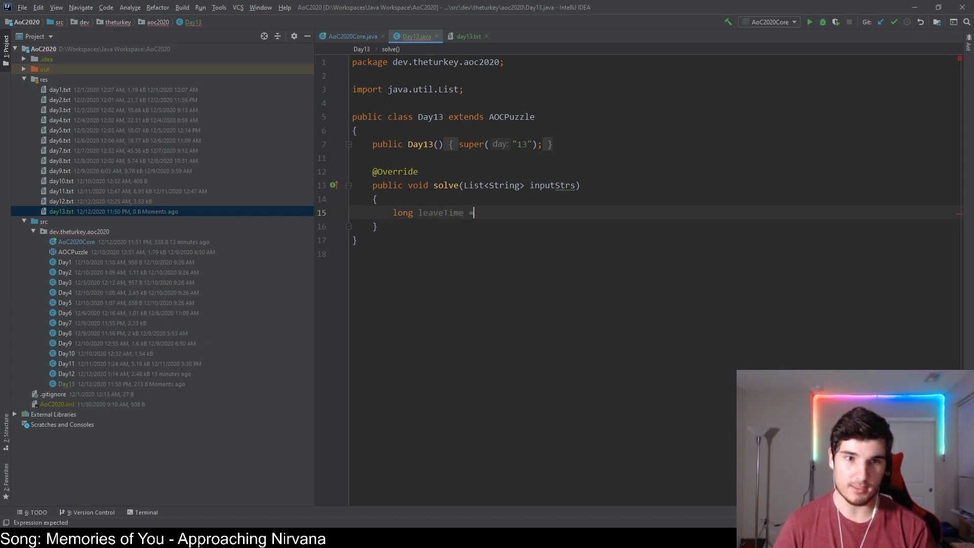
{"action": "type", "text": "Long"}
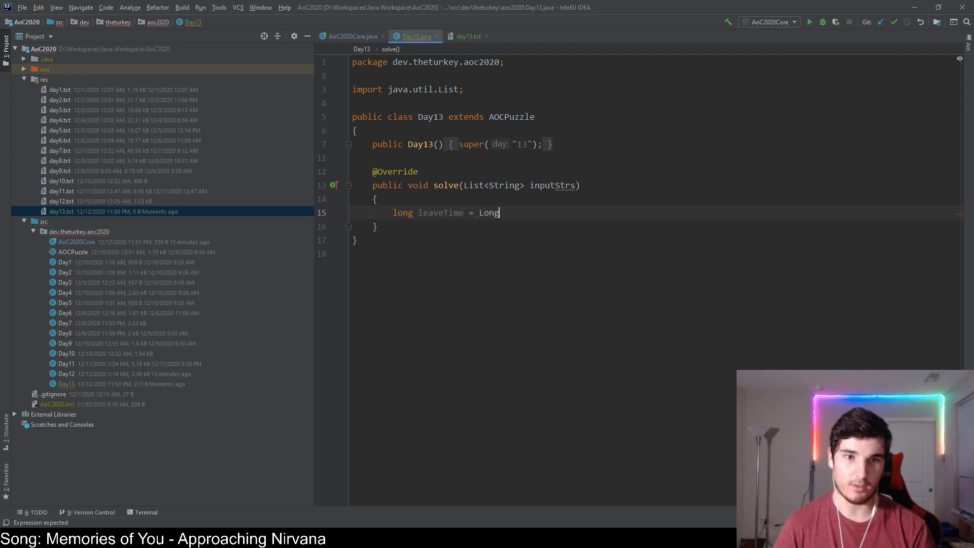
{"action": "type", "text": ".parseLong(inputStrs."}
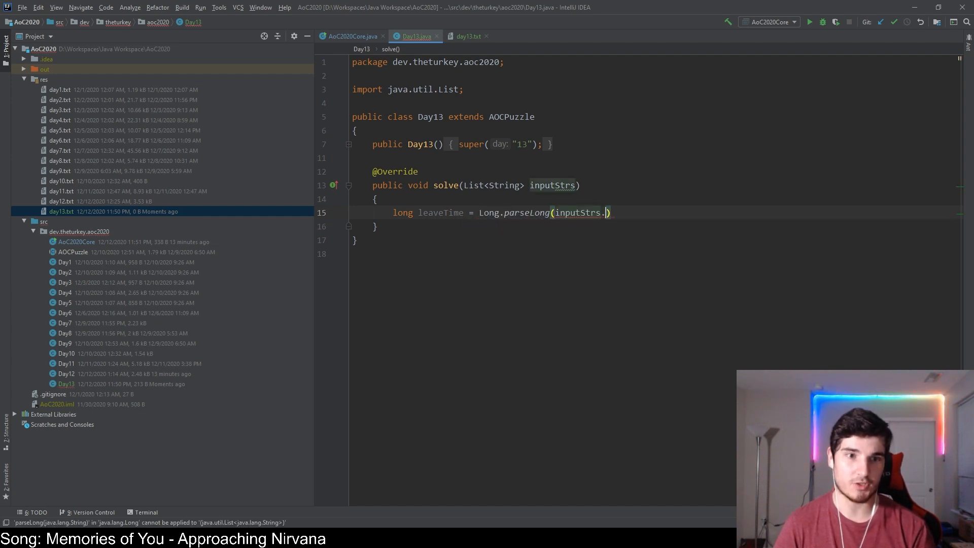
{"action": "type", "text": "get(0));"}
{"action": "type", "text": "S"}
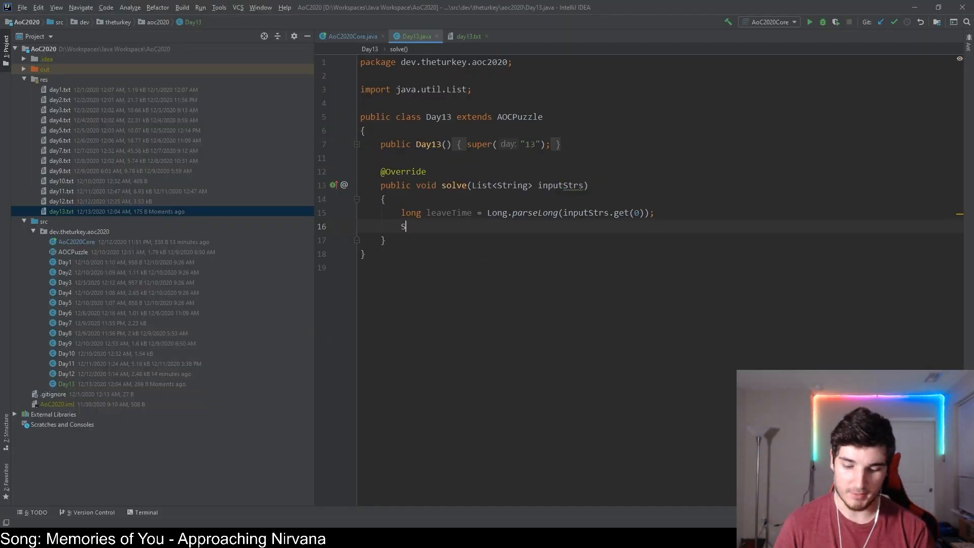
- Split the second input line on commas into a String[] busIDs array
{"action": "type", "text": "tring[]"}
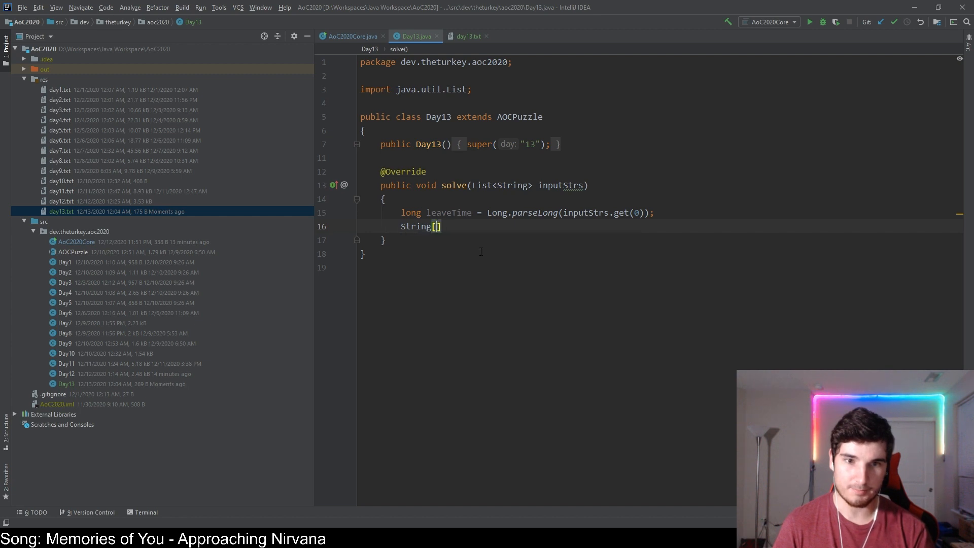
{"action": "type", "text": "busI"}
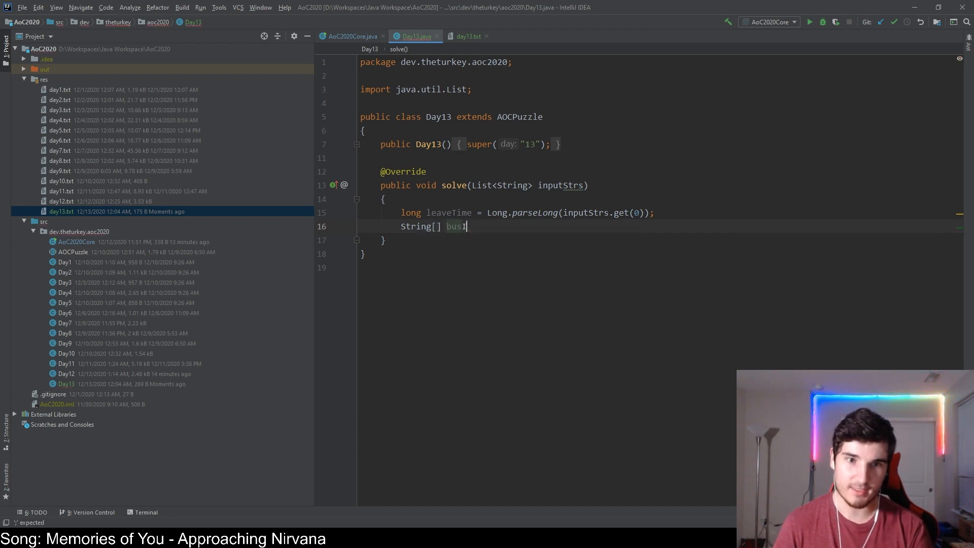
{"action": "type", "text": "Ds ="}
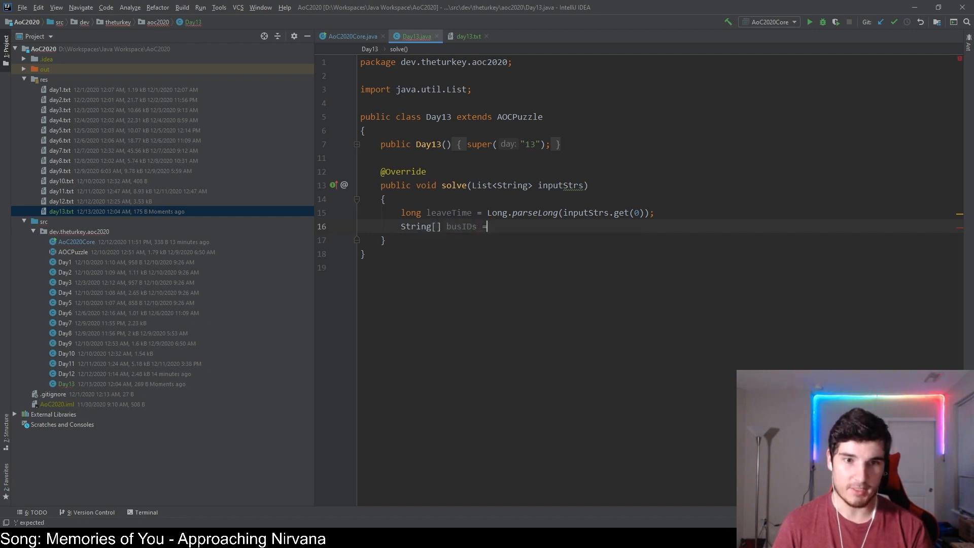
{"action": "type", "text": "inputStrs.get(1).split(\",\")."}
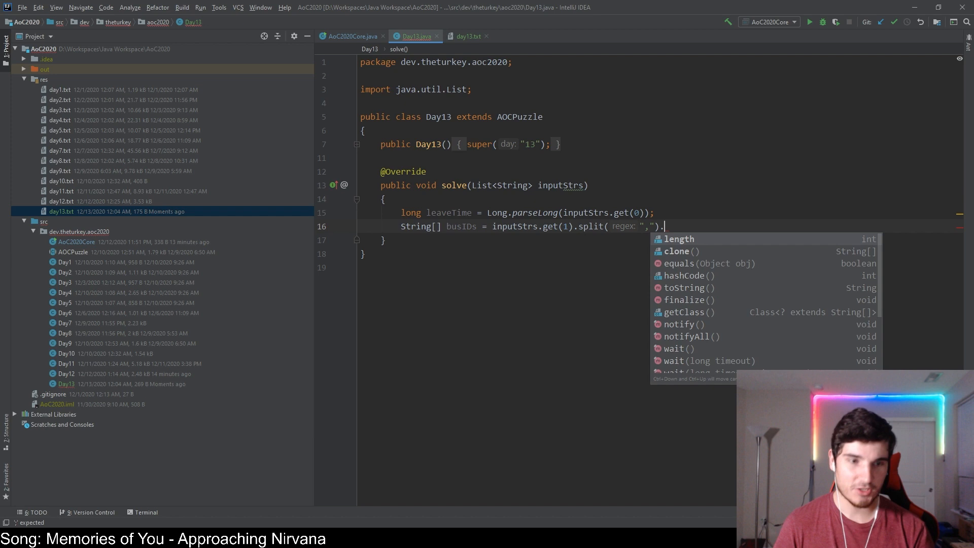
{"action": "key", "text": "Escape"}
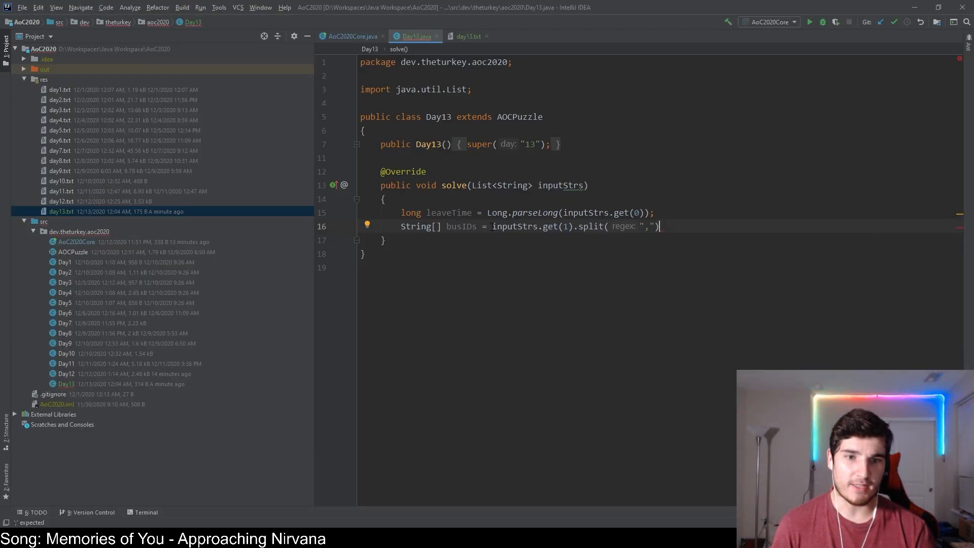
- Change busIDs into a List<Integer> initialized with new ArrayList<>()
{"action": "type", "text": "new ArrayList<>("}
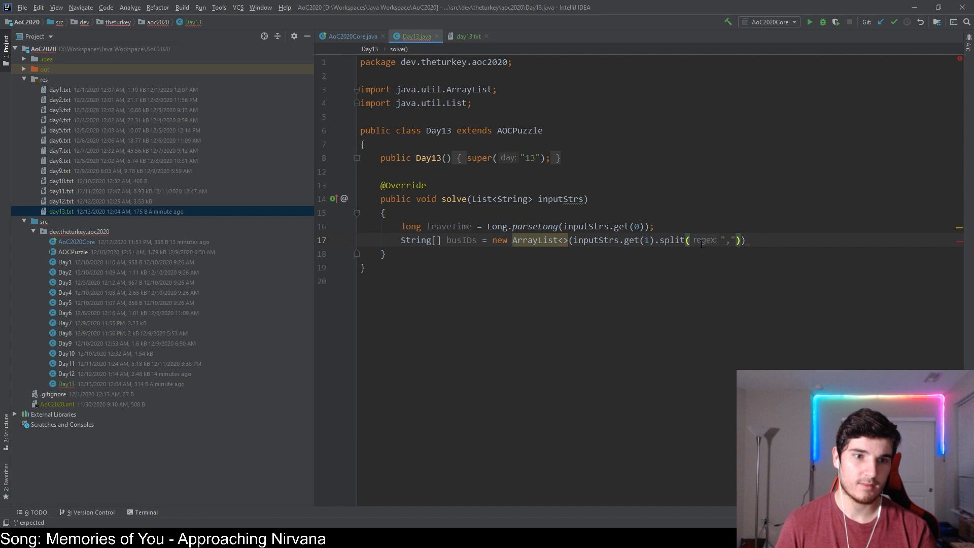
{"action": "type", "text": "St"}
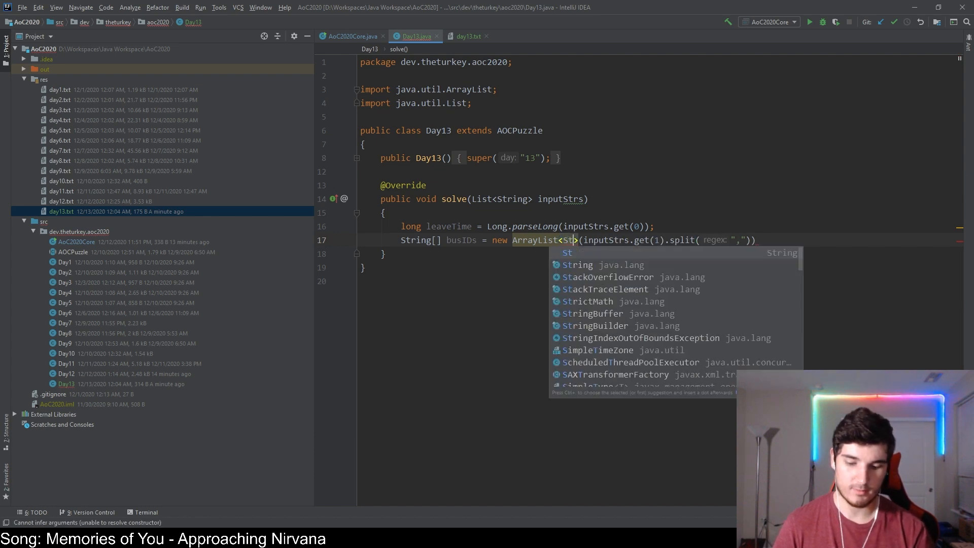
{"action": "left_click", "coordinate": [577, 263]}
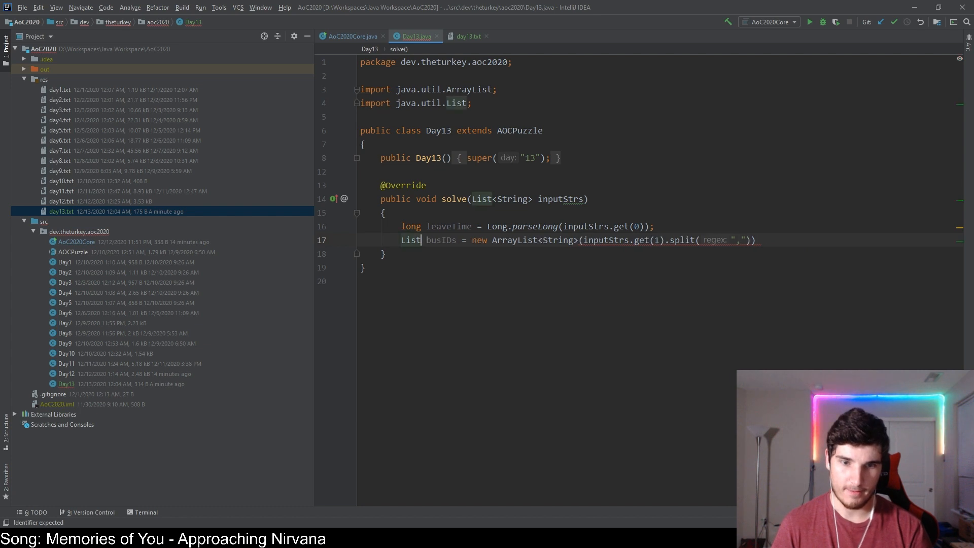
{"action": "type", "text": "<String>"}
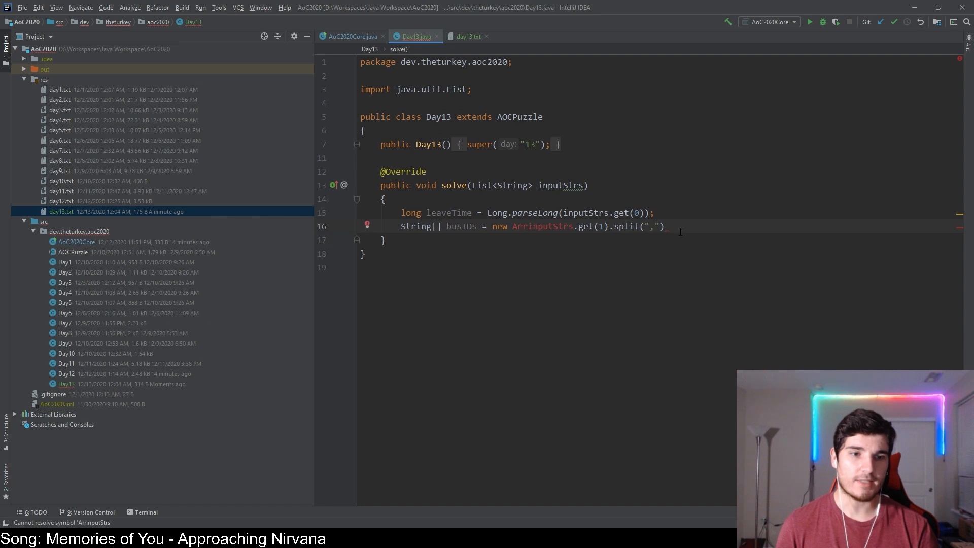
{"action": "type", "text": "List<Integer> busID"}
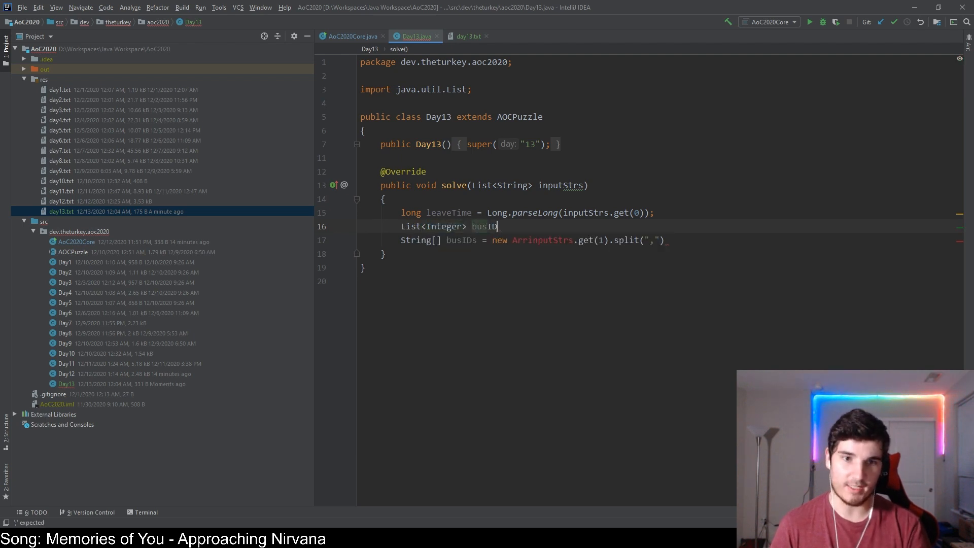
{"action": "type", "text": "s"}
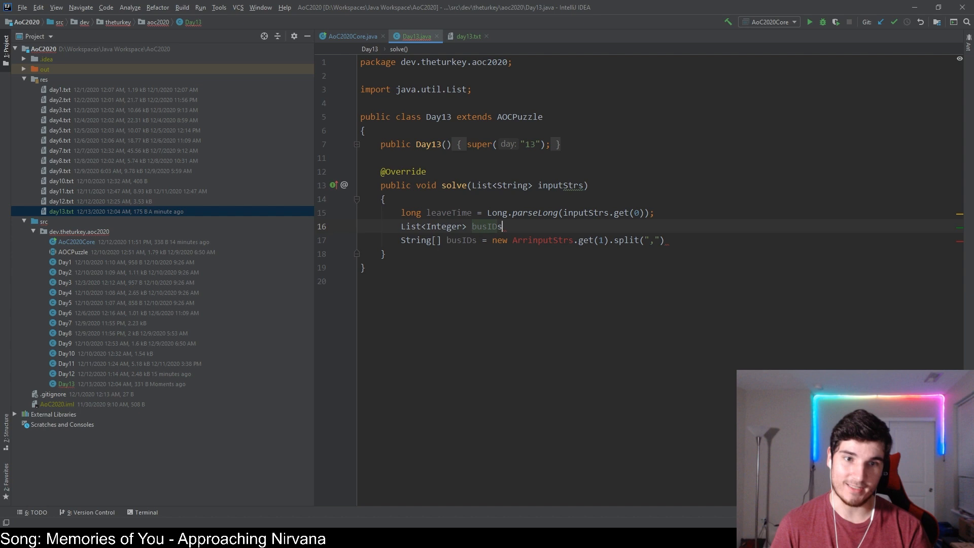
{"action": "type", "text": "= new ArrayList<>();"}
{"action": "type", "text": "for("}
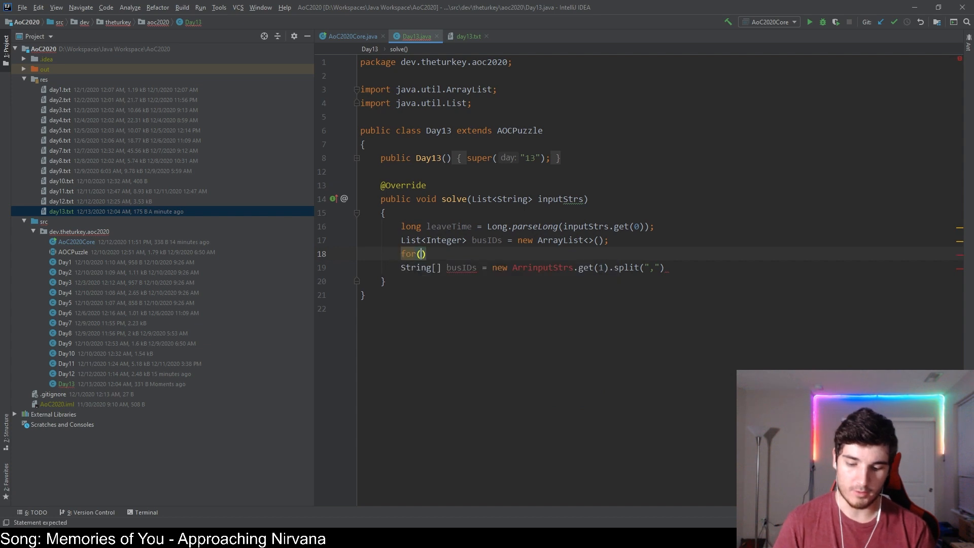
- Loop over the split entries, adding Integer.parseInt(id) to busIDs whenever id isn't 'x'
{"action": "type", "text": "String id"}
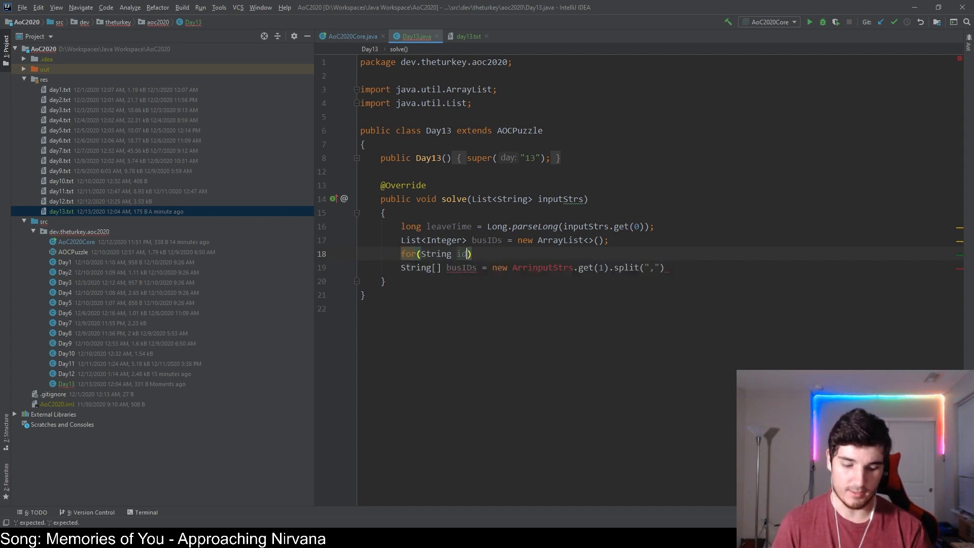
{"action": "type", "text": ": inputStrs.get(1"}
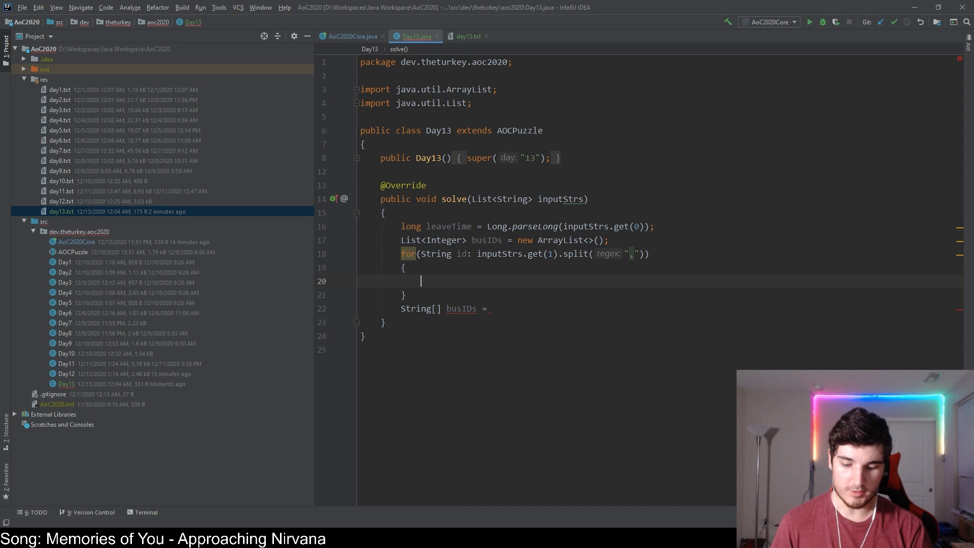
{"action": "type", "text": "if(id.equals(\"x"}
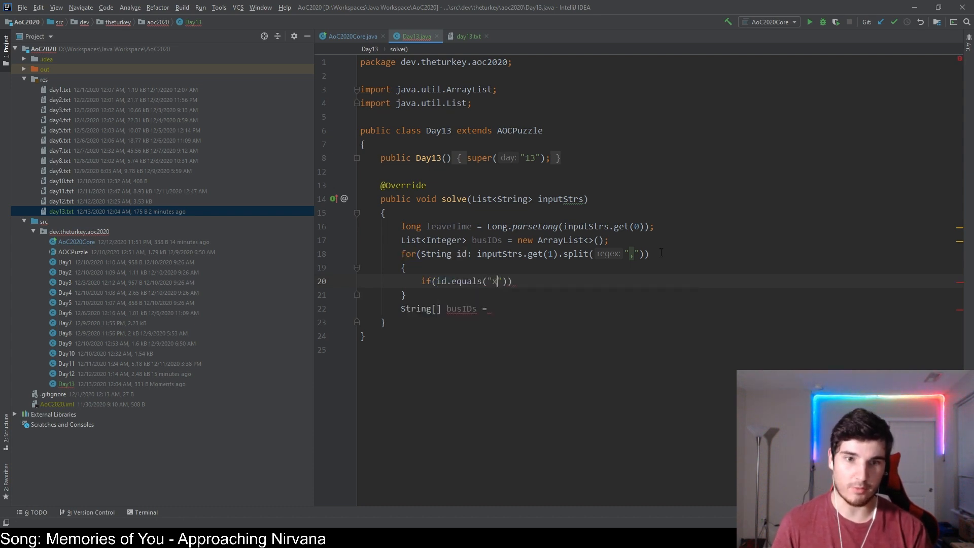
{"action": "type", "text": "!"}
{"action": "type", "text": "break;"}
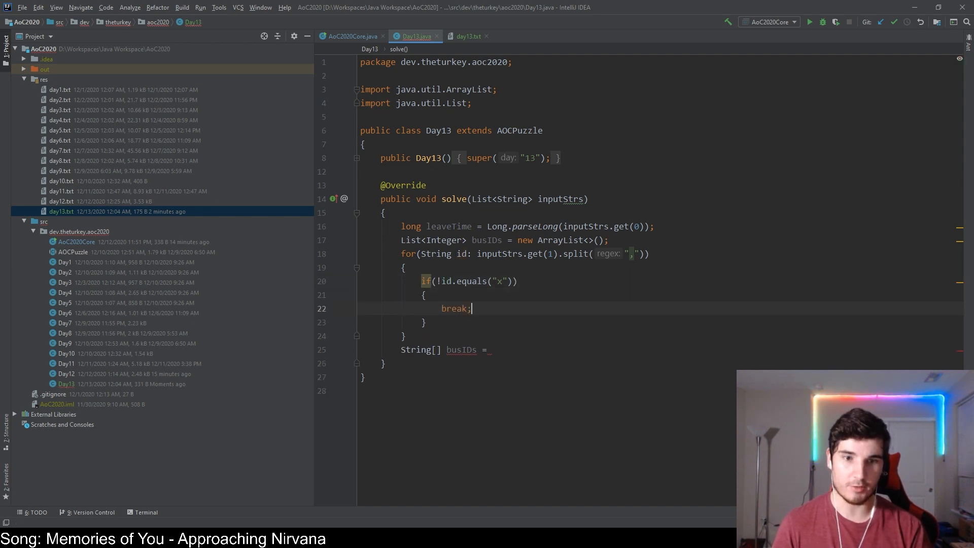
{"action": "type", "text": "busIDs.add("}
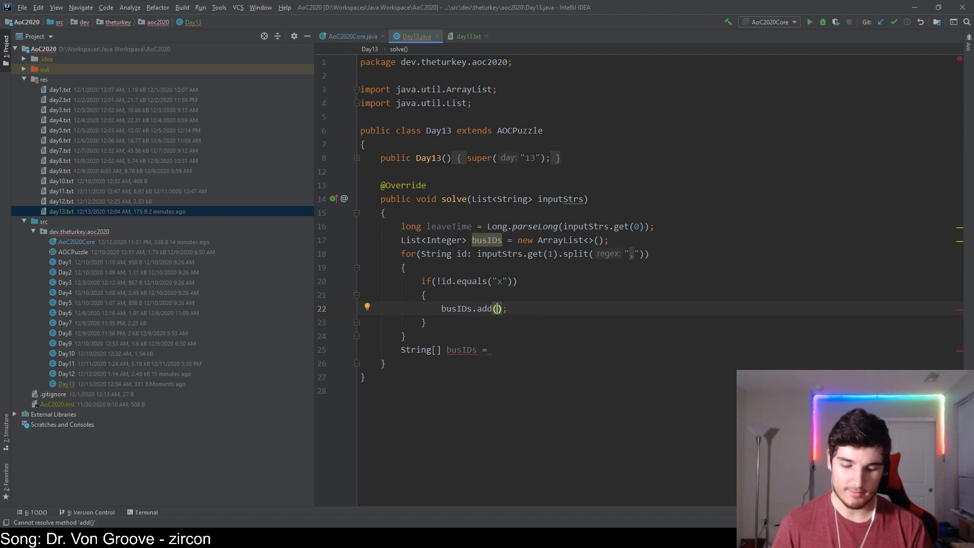
{"action": "type", "text": "Integer.pa"}
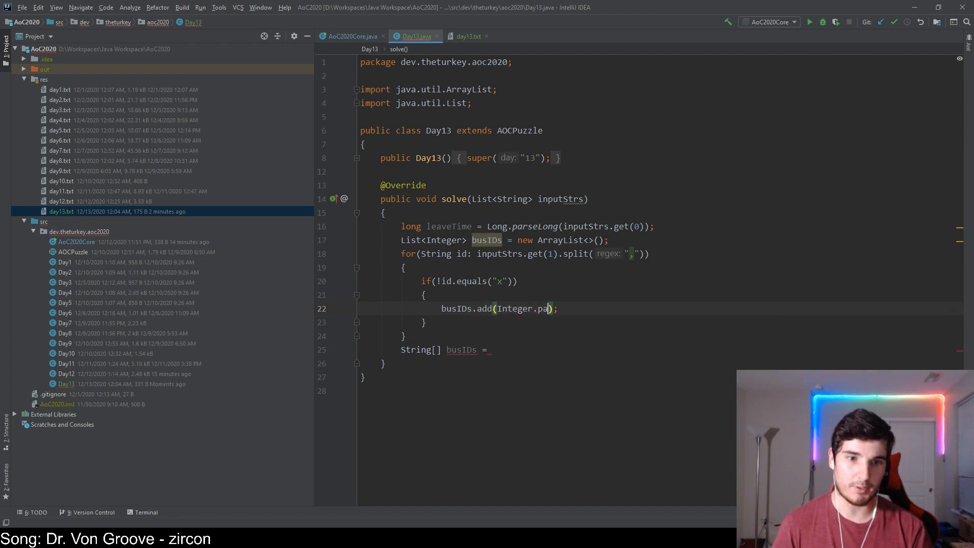
{"action": "type", "text": "rseInt(id"}
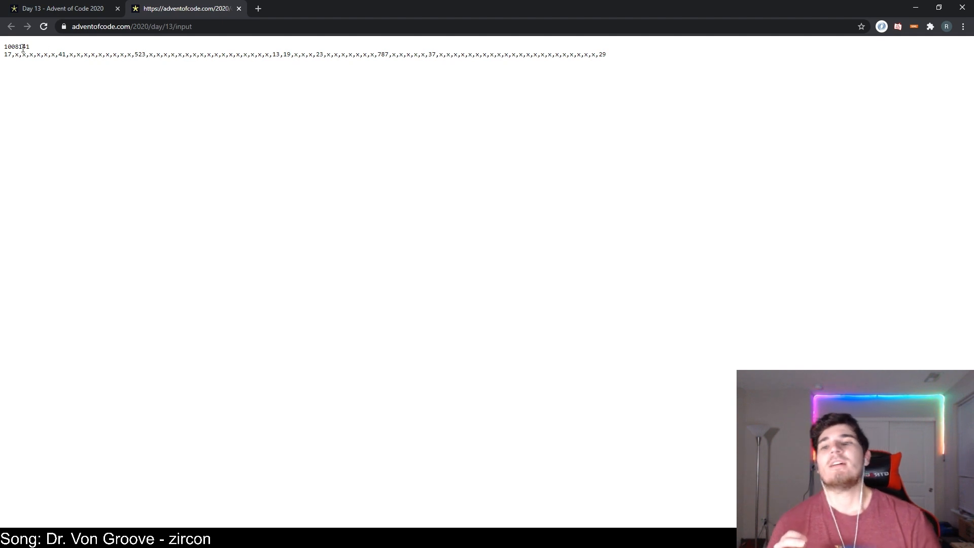
- Return to the 'Day 13 - Advent of Code 2020' puzzle description tab
{"action": "left_click", "coordinate": [59, 9]}
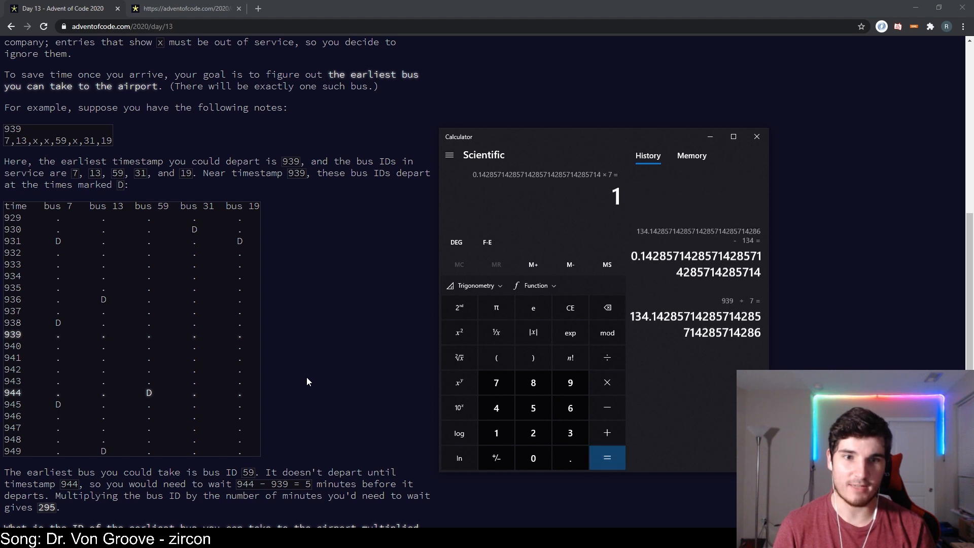
- Compute 135 × 7 = 945 in the Windows Calculator
{"action": "left_click", "coordinate": [607, 458]}
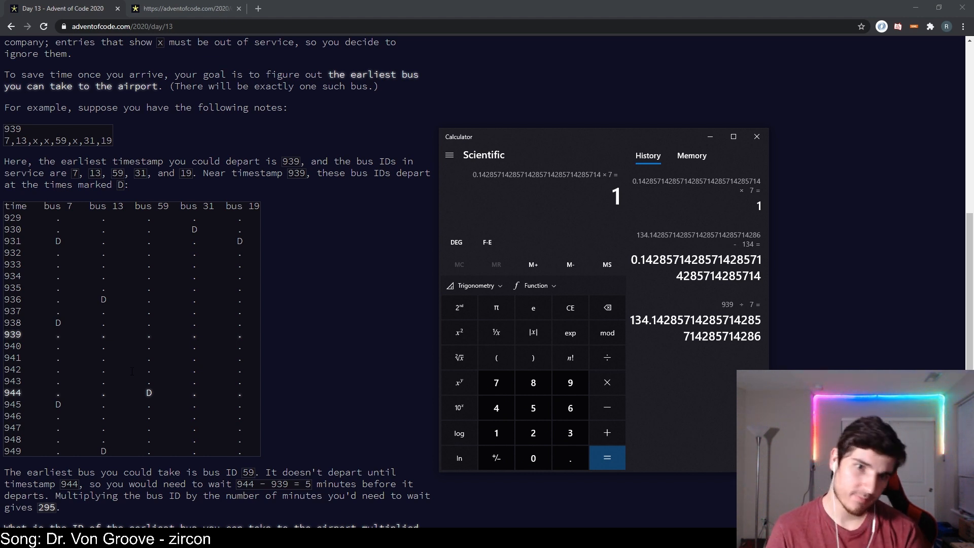
{"action": "mouse_move", "coordinate": [81, 354]}
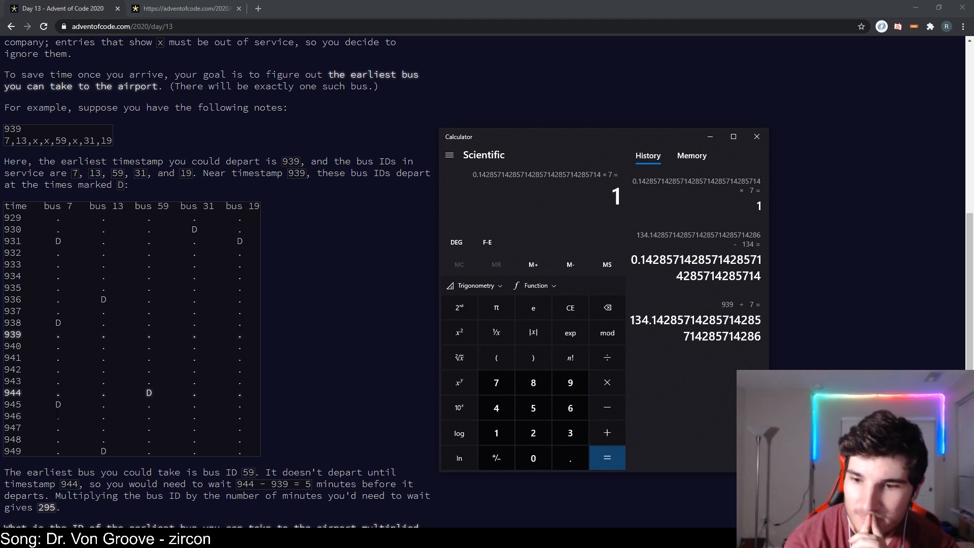
{"action": "scroll", "scroll_direction": "down", "scroll_amount": 3}
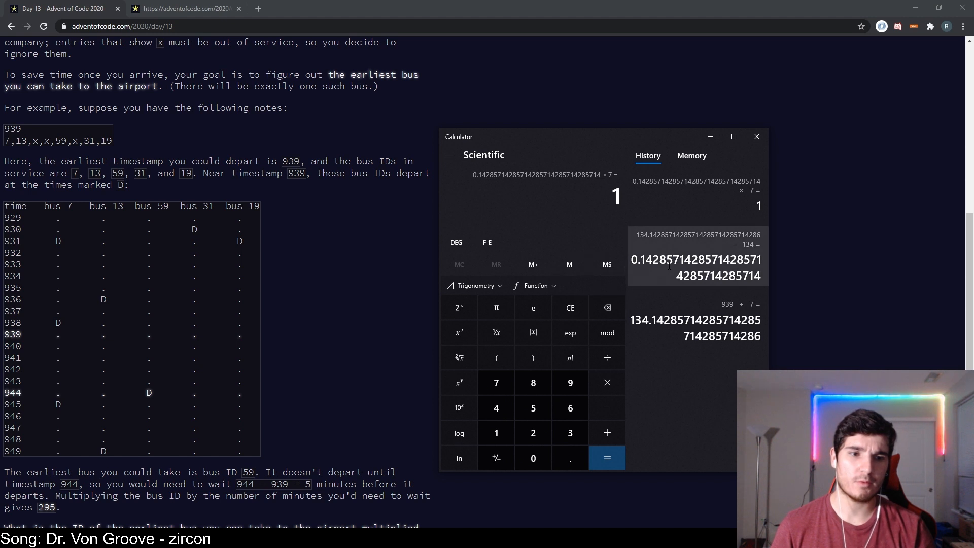
{"action": "left_click", "coordinate": [569, 433]}
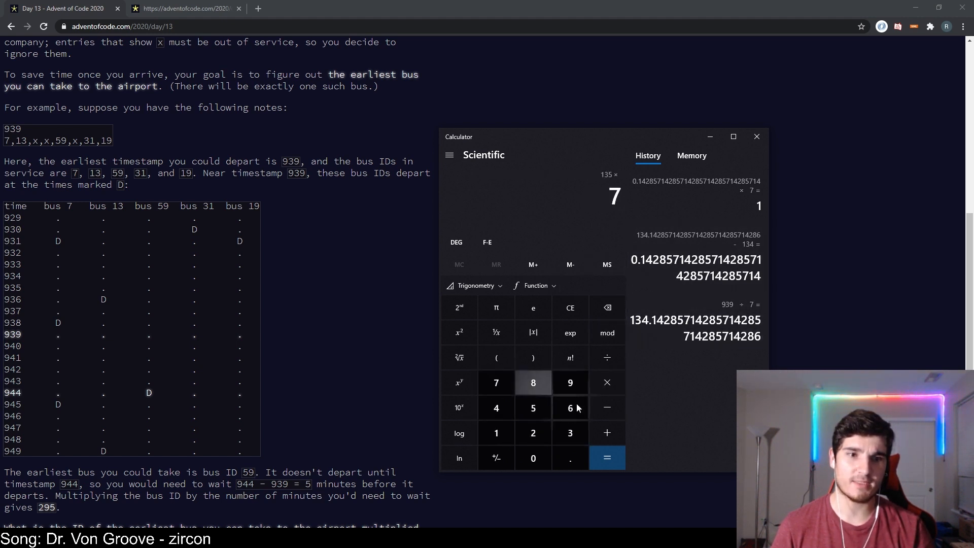
{"action": "left_click", "coordinate": [606, 458]}
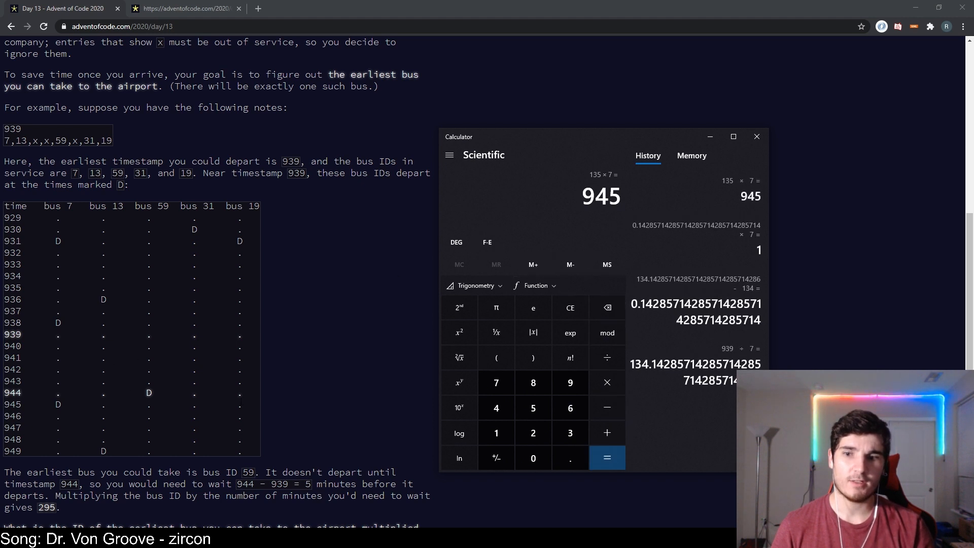
{"action": "mouse_move", "coordinate": [244, 404]}
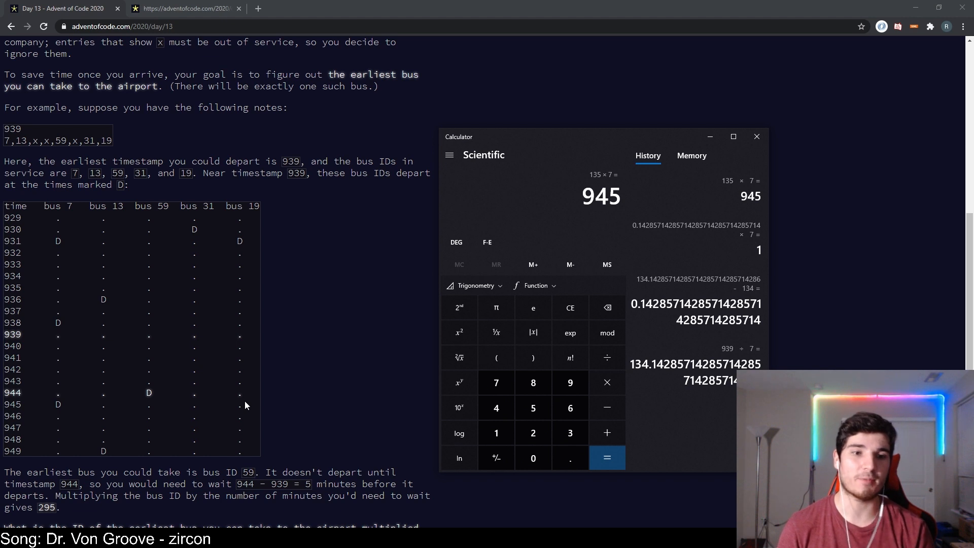
{"action": "mouse_move", "coordinate": [394, 418]}
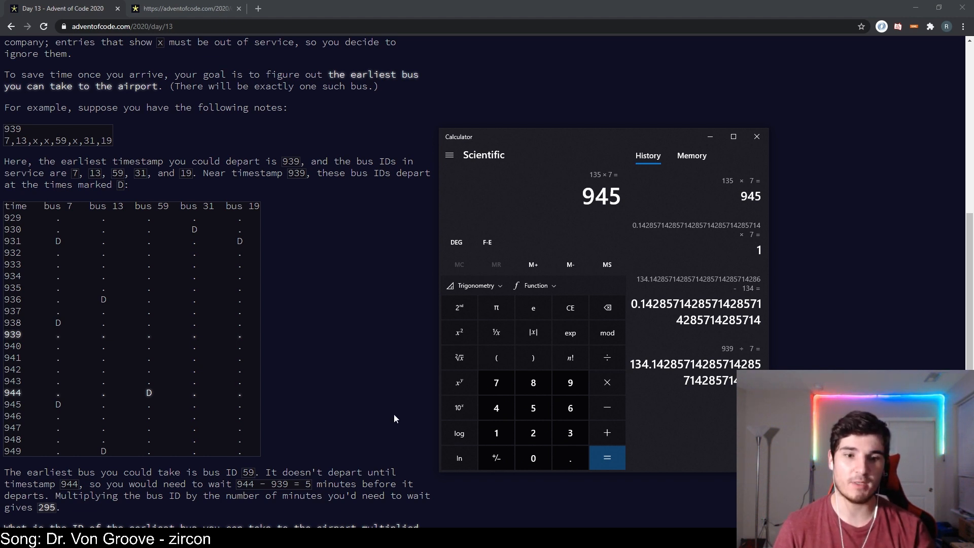
{"action": "mouse_move", "coordinate": [569, 333]}
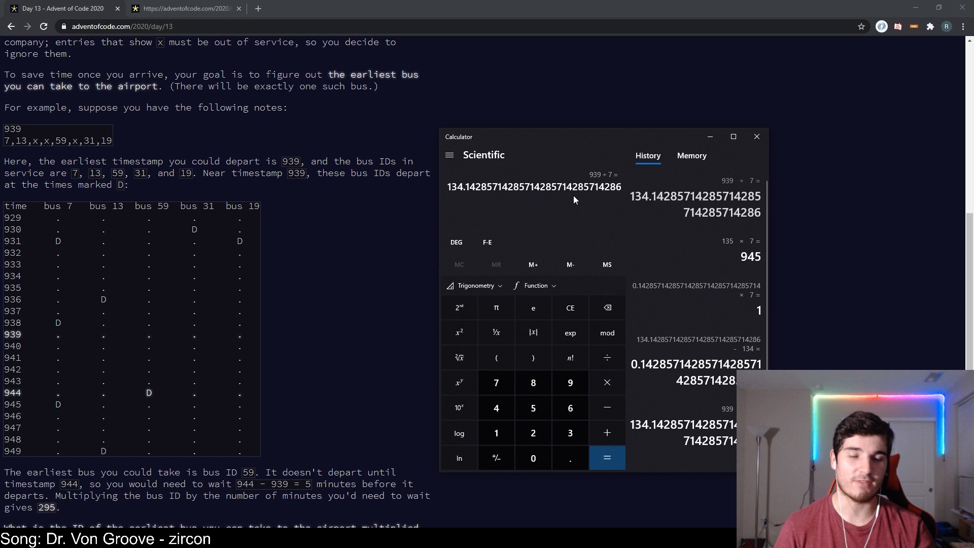
{"action": "mouse_move", "coordinate": [532, 224]}
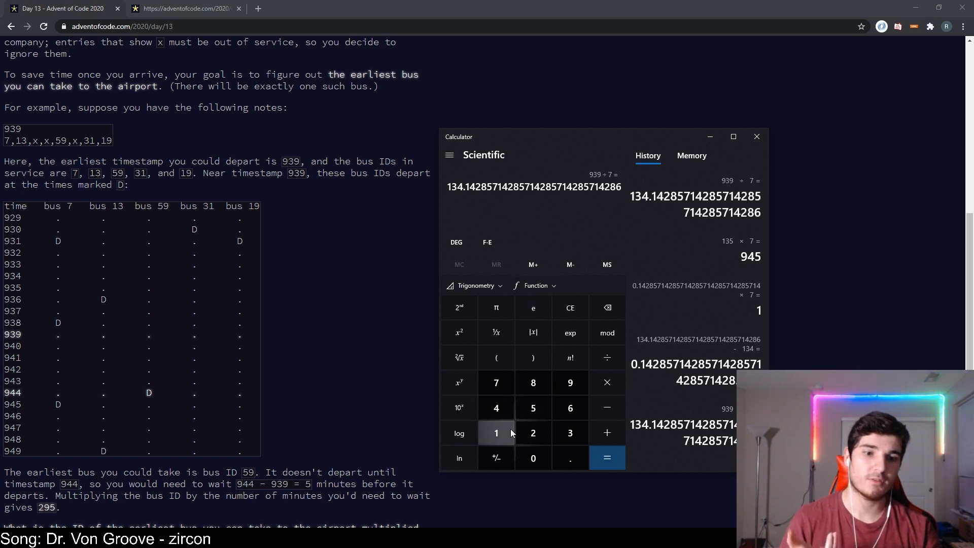
{"action": "mouse_move", "coordinate": [569, 307]}
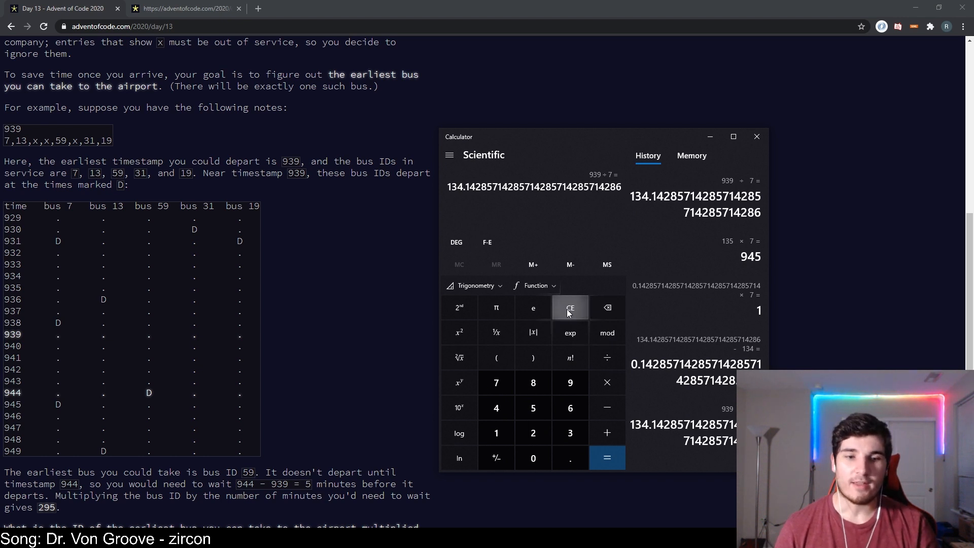
- Clear the entry and compute 73 × 13 = 949
{"action": "left_click", "coordinate": [569, 308]}
{"action": "type", "text": "73"}
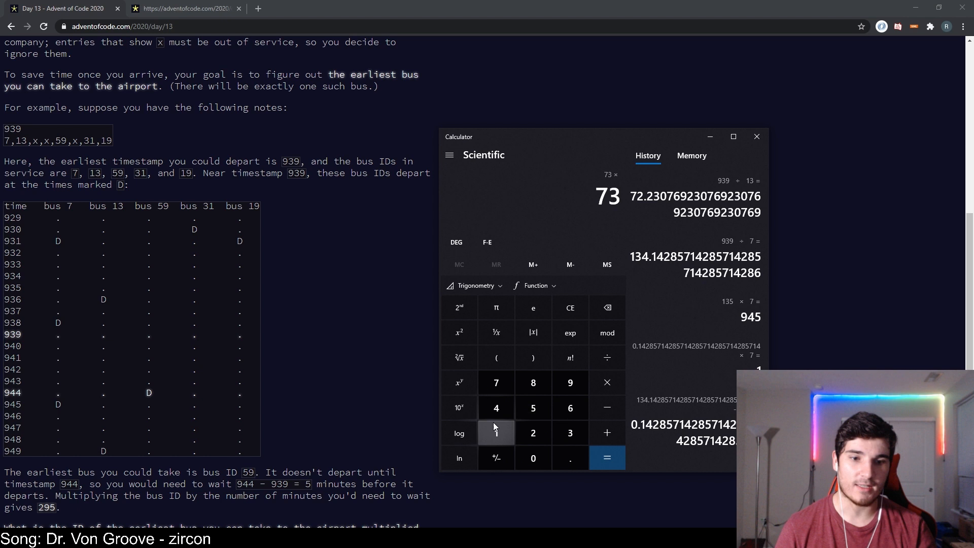
{"action": "left_click", "coordinate": [606, 457]}
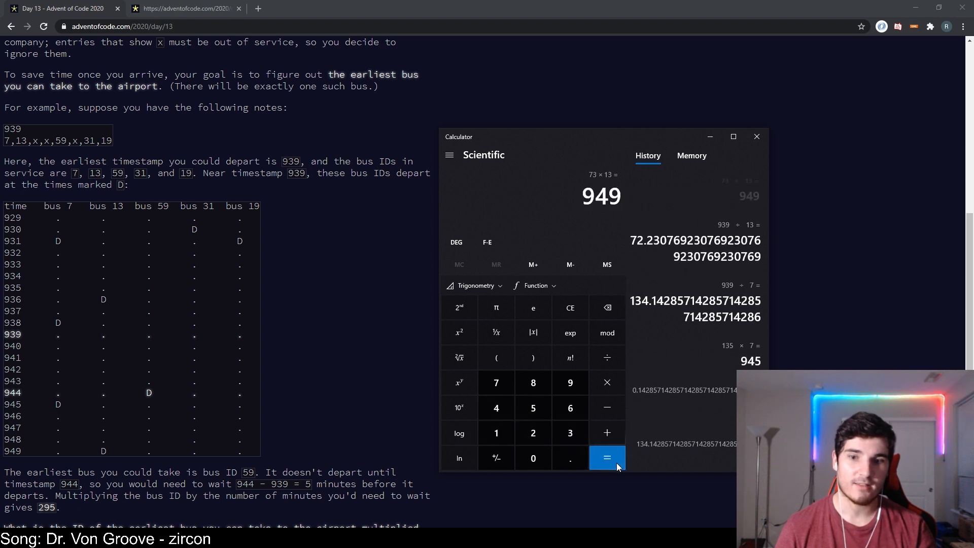
{"action": "left_click", "coordinate": [606, 458]}
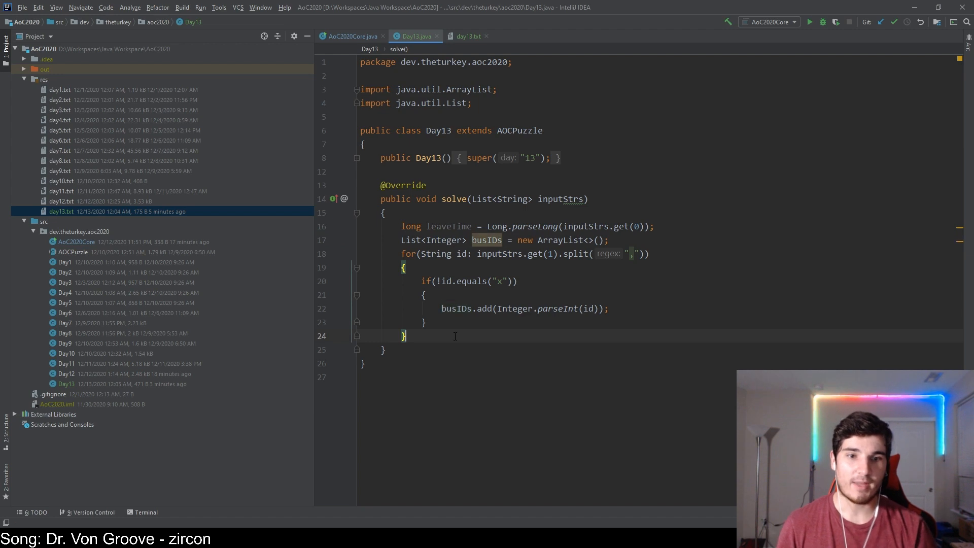
- Start a for-each loop over the Integer ids in busIDs
{"action": "type", "text": "for()"}
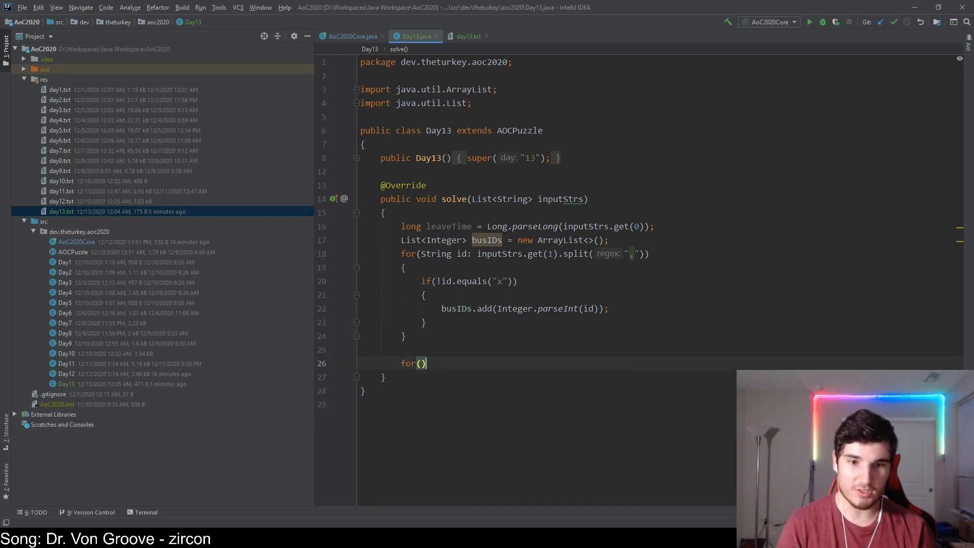
{"action": "type", "text": "Integer"}
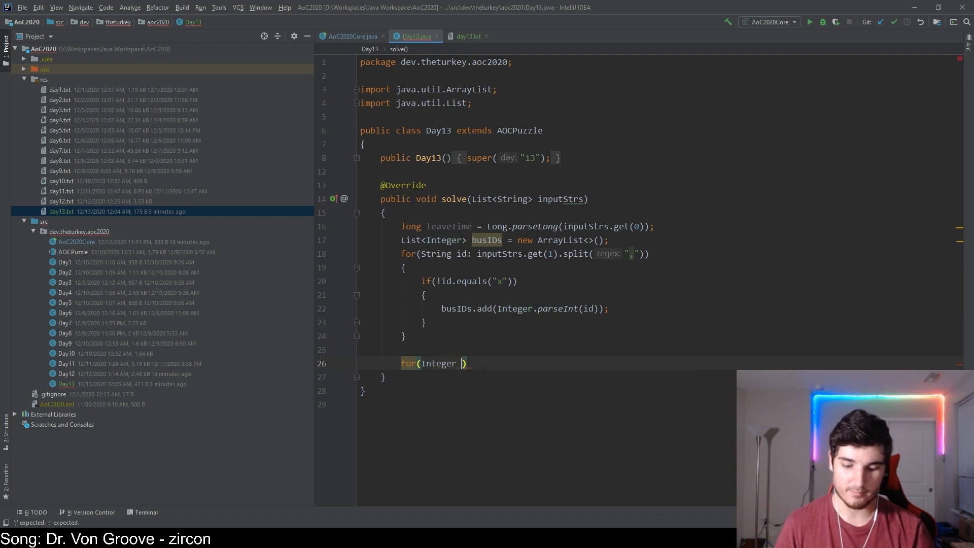
{"action": "type", "text": "id: busIDs"}
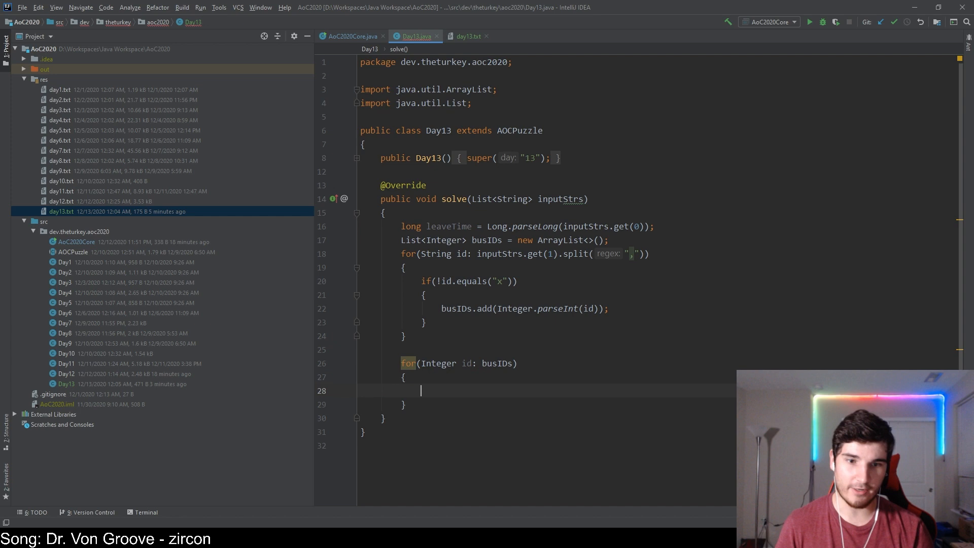
{"action": "type", "text": "leaveTime / i"}
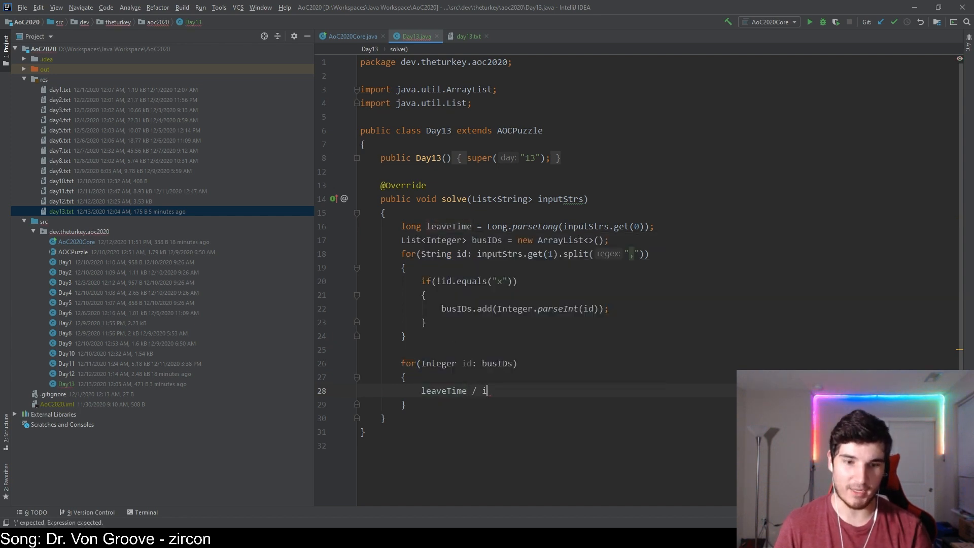
{"action": "type", "text": "d;"}
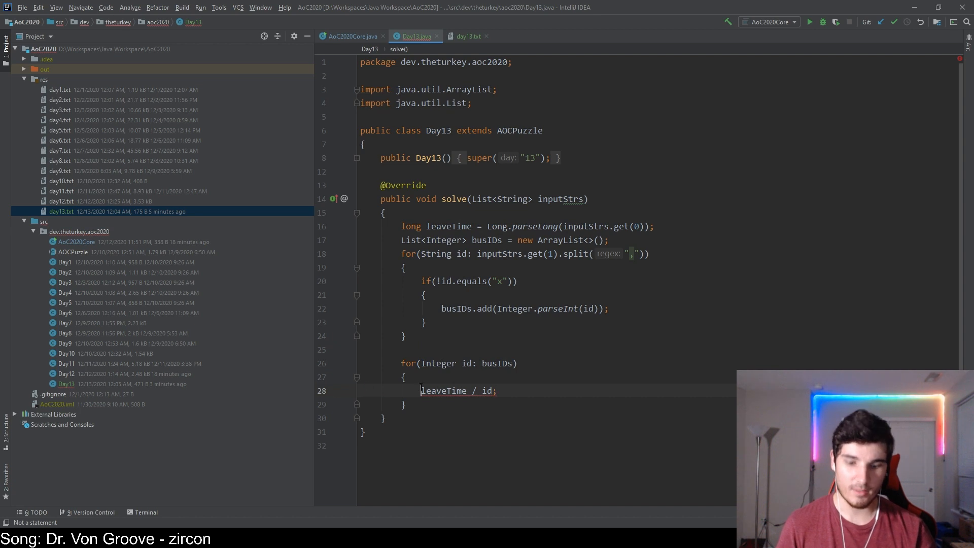
{"action": "type", "text": "Math.ceil("}
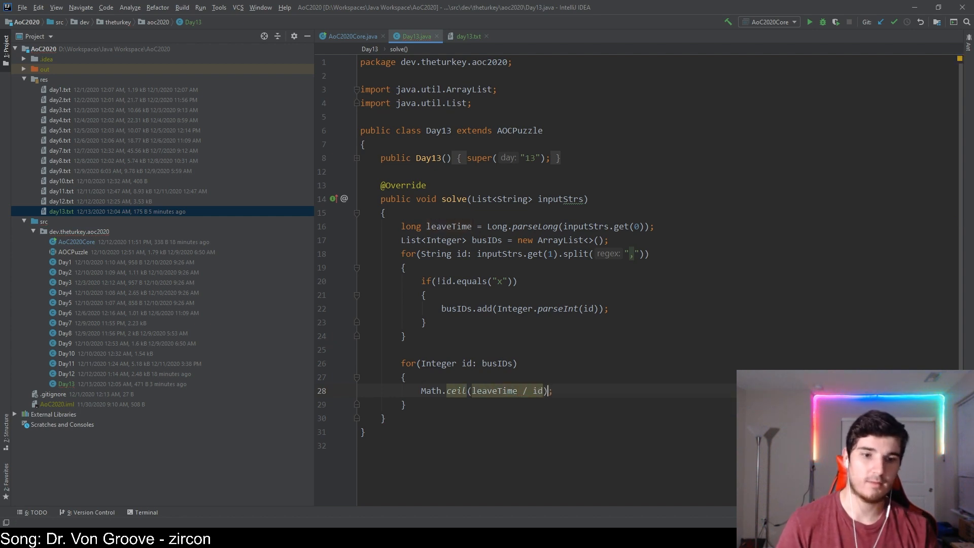
- When leaveTime % id isn't zero, compute Math.ceil(leaveTime / (double)id), with an else branch
{"action": "type", "text": "if("}
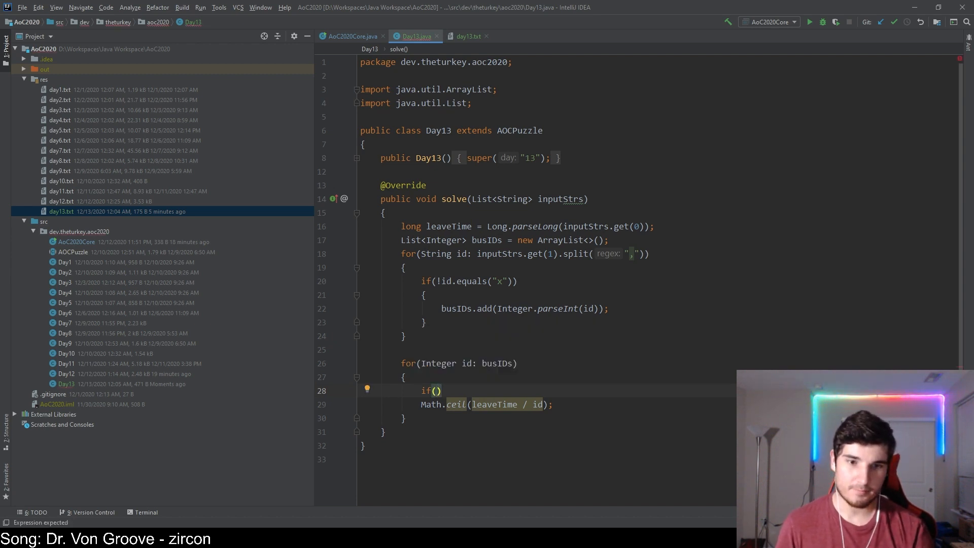
{"action": "double_click", "coordinate": [496, 404]}
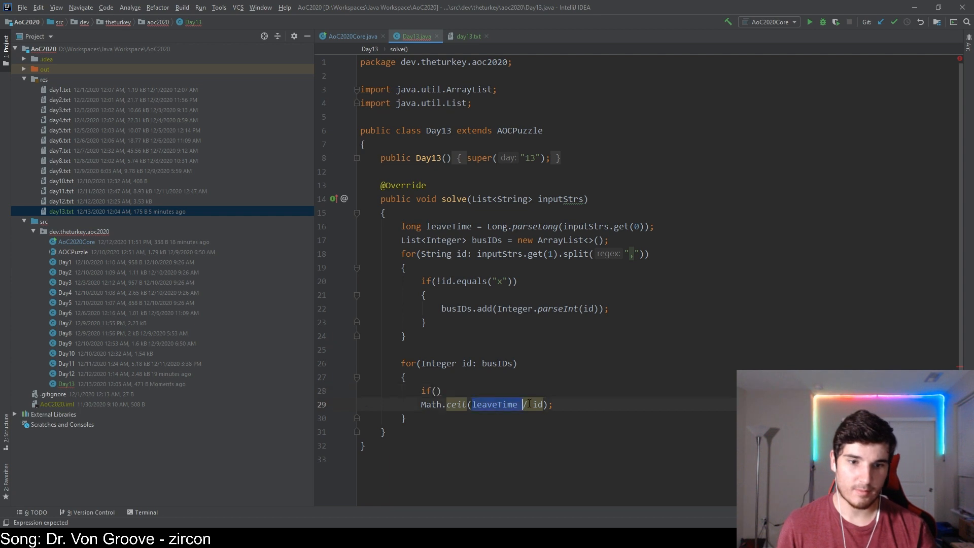
{"action": "type", "text": "leaveTime / id"}
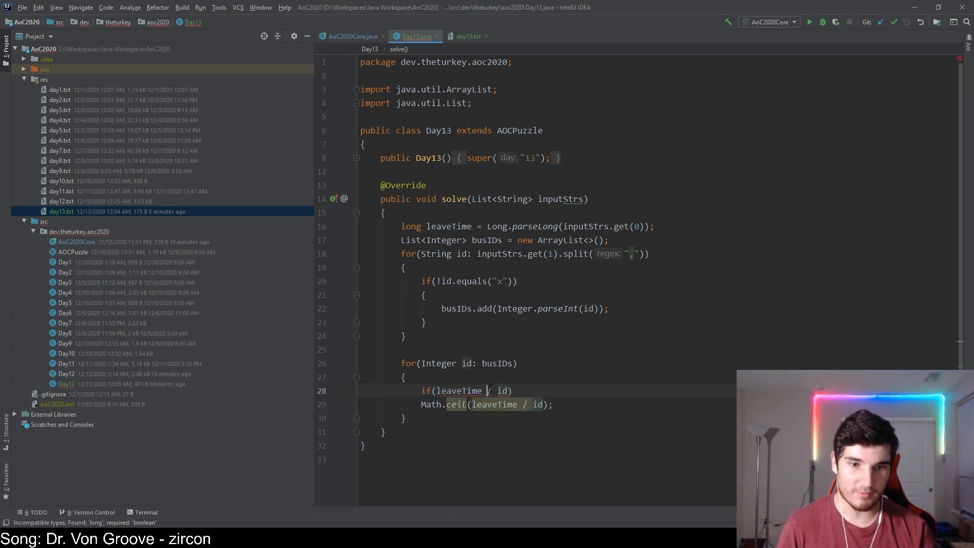
{"action": "type", "text": "%"}
{"action": "type", "text": "{"}
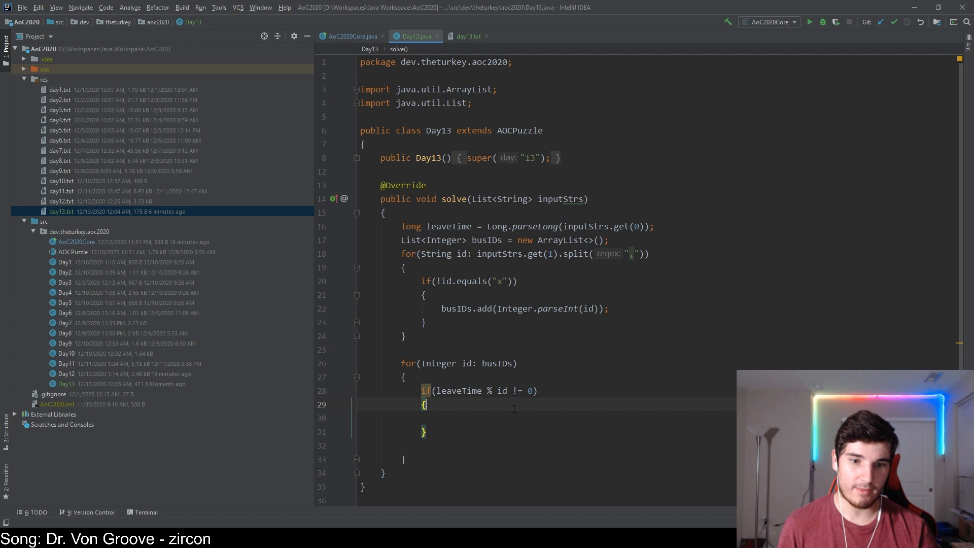
{"action": "type", "text": "Math.ceil(leaveTime / id);"}
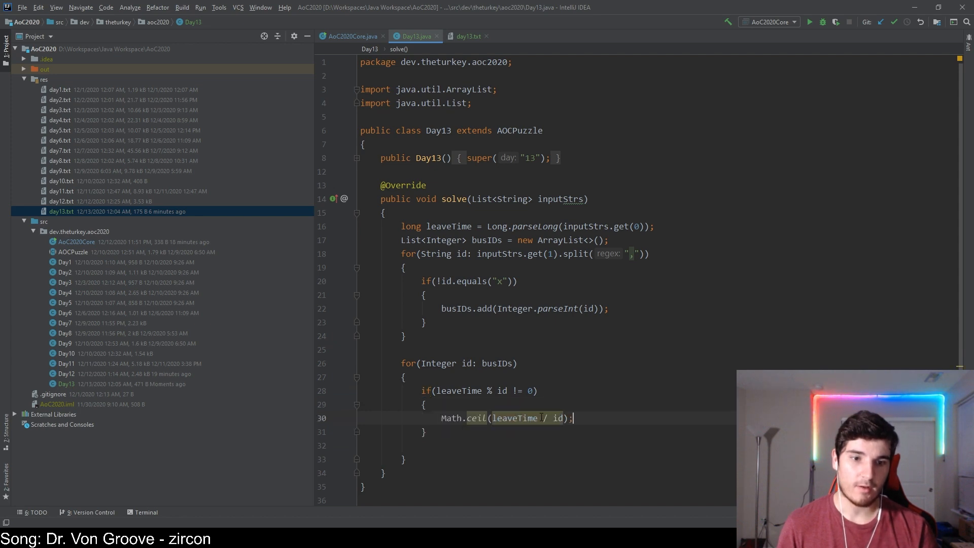
{"action": "type", "text": "()"}
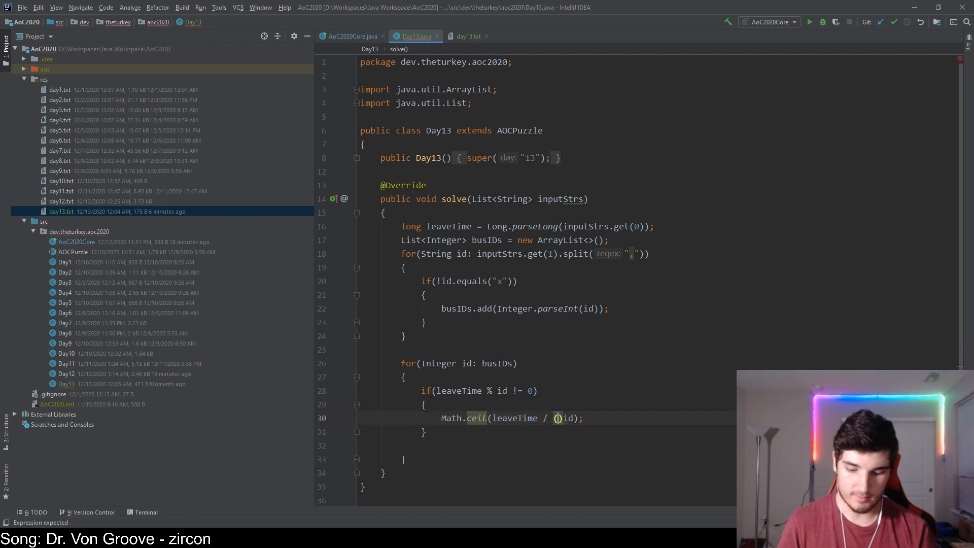
{"action": "type", "text": "double"}
{"action": "left_click", "coordinate": [546, 445]}
{"action": "type", "text": "else"}
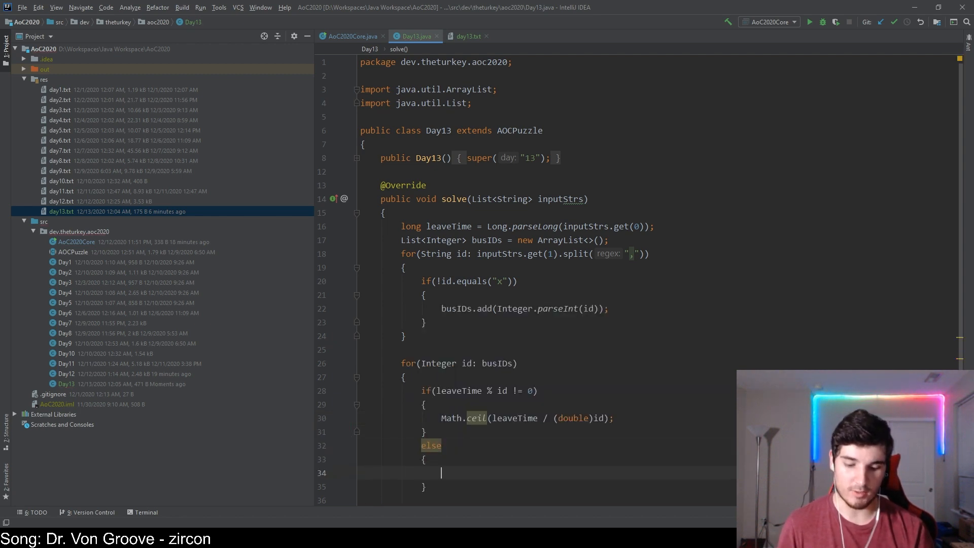
{"action": "type", "text": "la"}
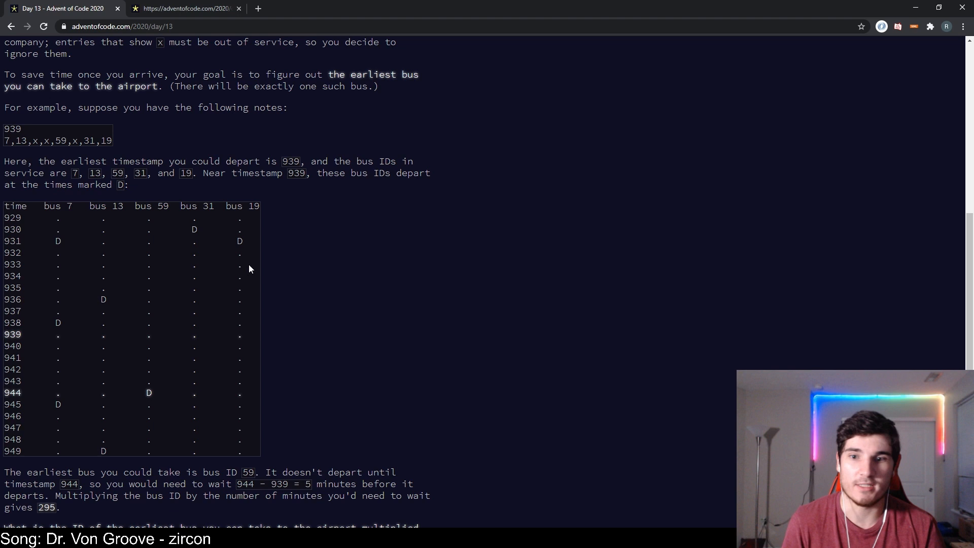
- Scroll the Day 13 page to the example timetable, the 295 answer and the answer box
{"action": "scroll", "scroll_direction": "down", "scroll_amount": 3}
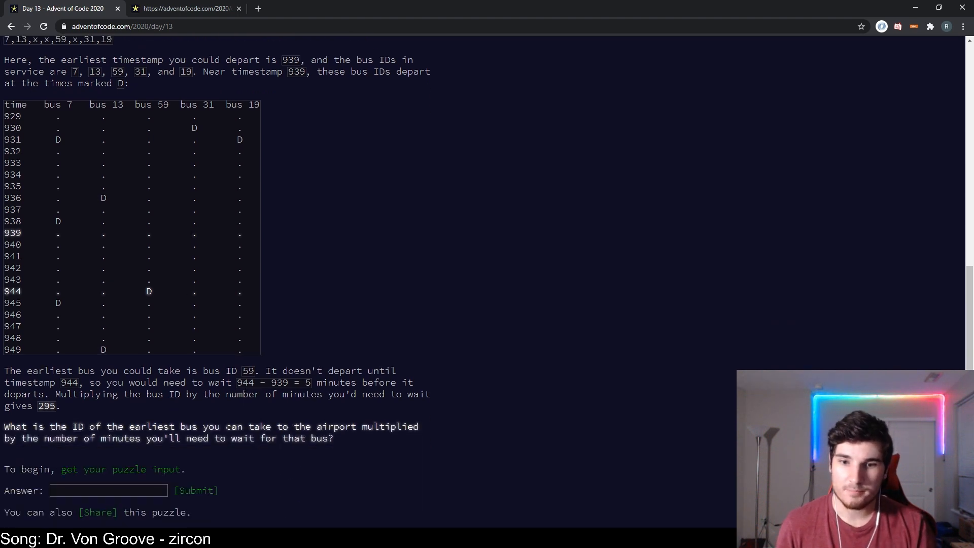
{"action": "key", "text": "alt+tab"}
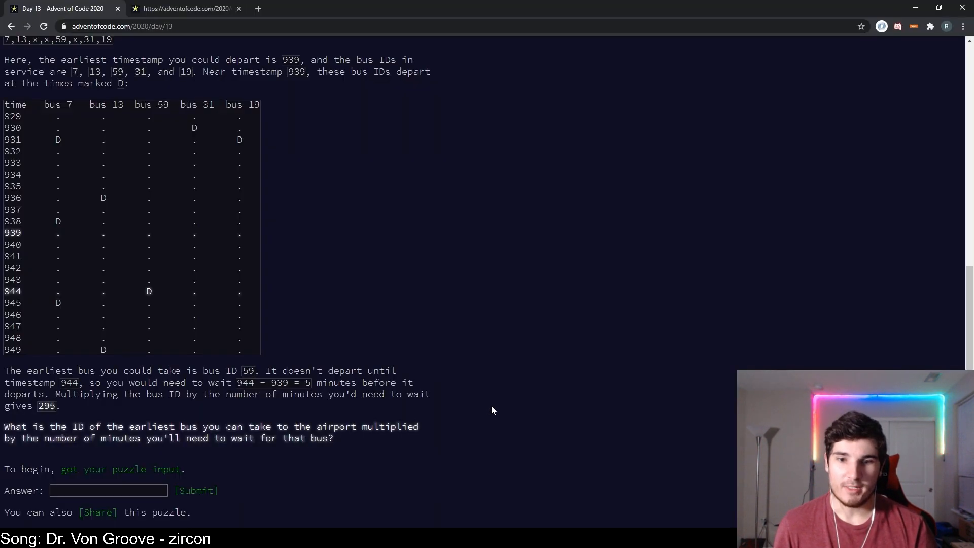
{"action": "mouse_move", "coordinate": [501, 412]}
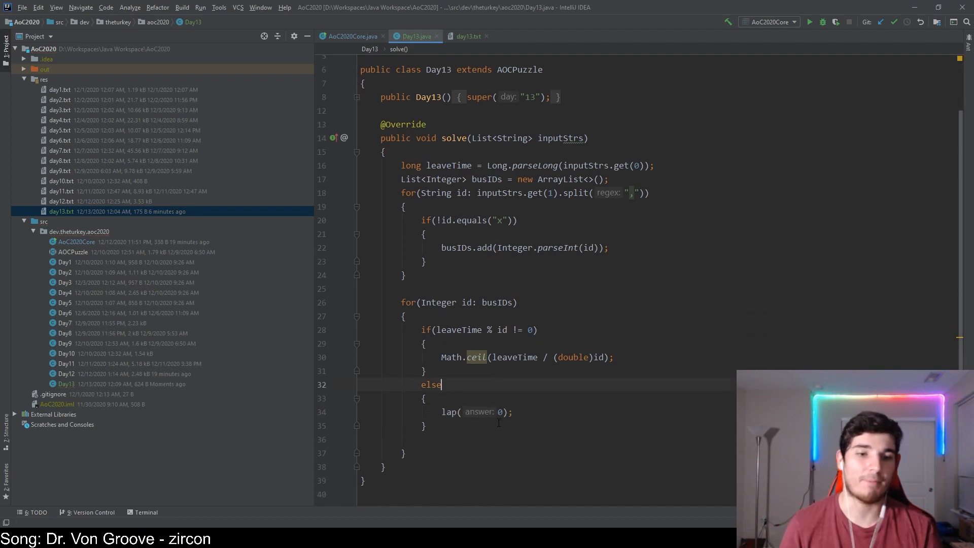
{"action": "mouse_move", "coordinate": [475, 357]}
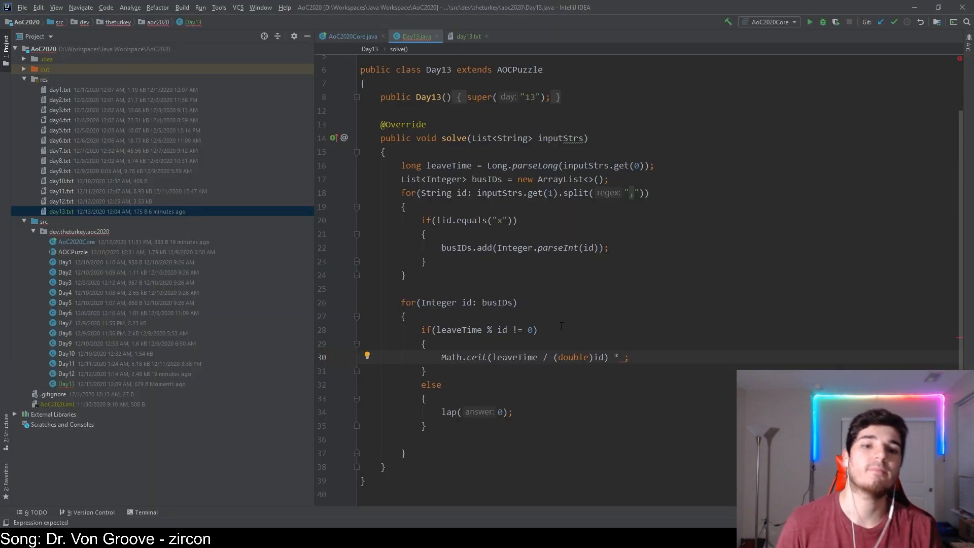
- Store Math.ceil(leaveTime / (double)id) multiplied by id in an int variable ciel
{"action": "double_click", "coordinate": [448, 165]}
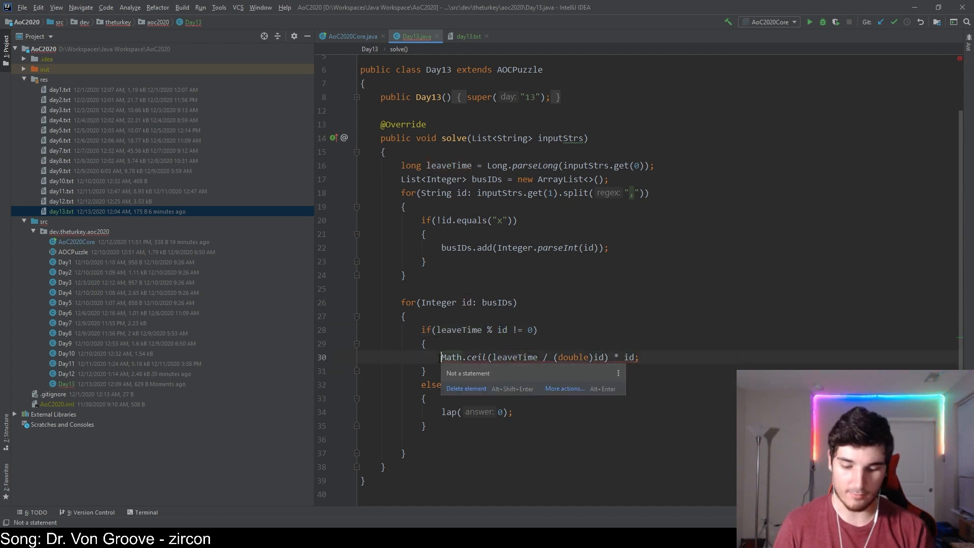
{"action": "type", "text": "int"}
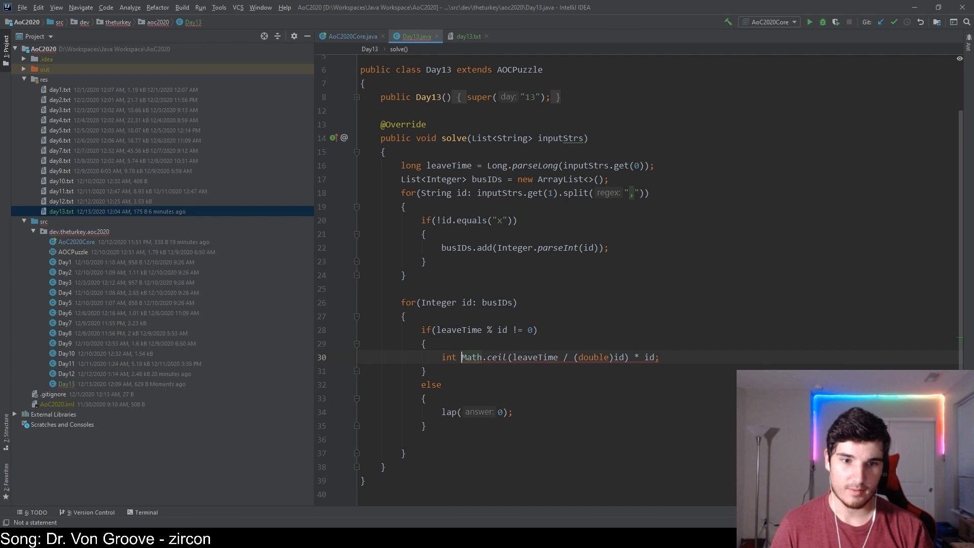
{"action": "left_click", "coordinate": [493, 357]}
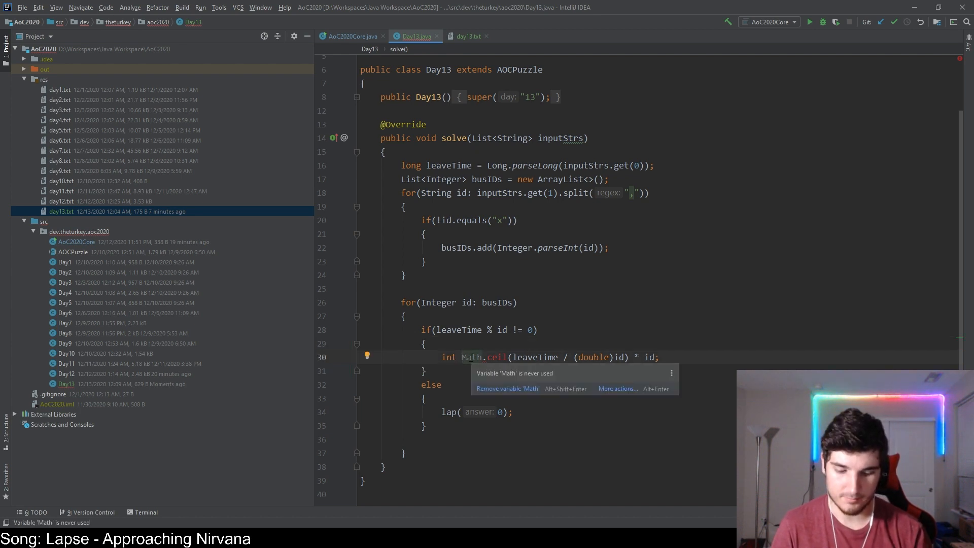
{"action": "type", "text": "ciel;"}
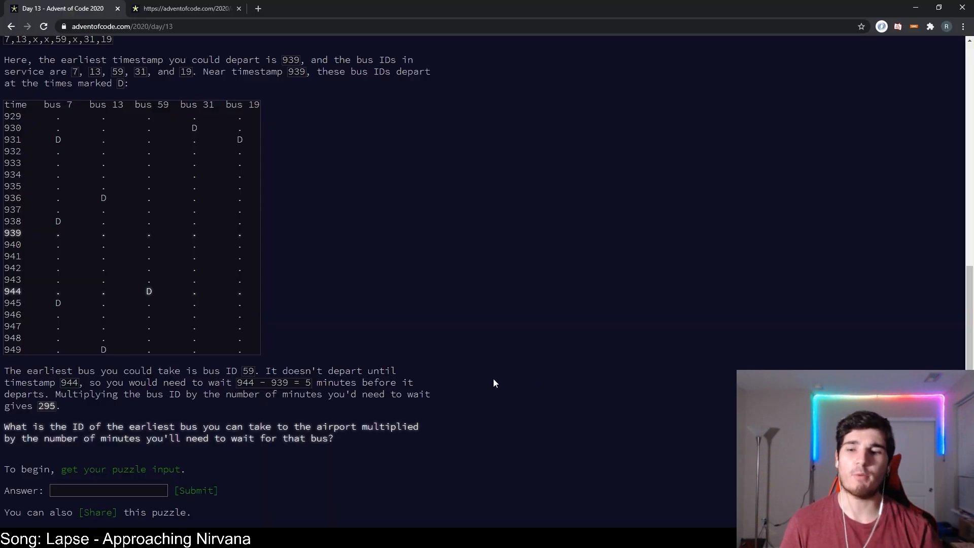
{"action": "mouse_move", "coordinate": [335, 325]}
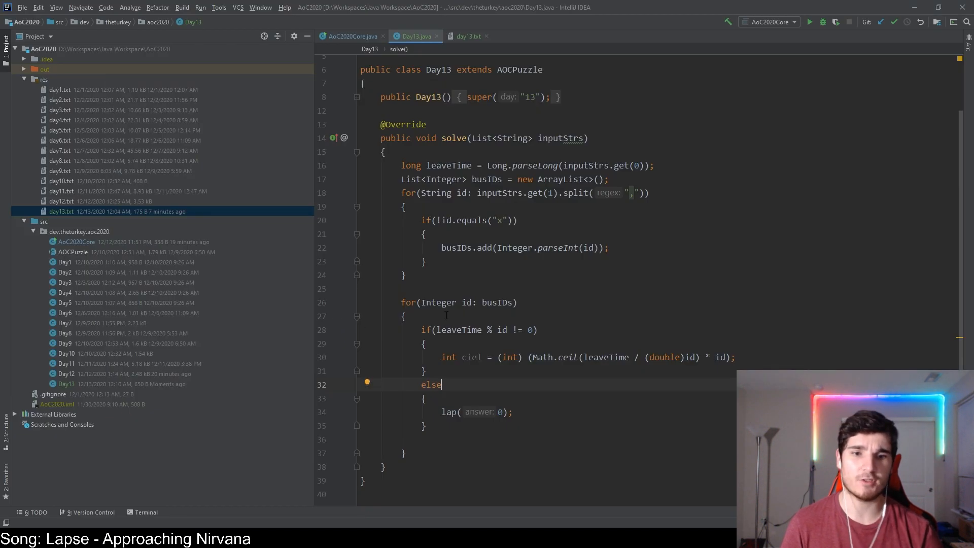
- Declare int smallID and long smallest initialized to Integer.MAX_VALUE, plus an if on ciel
{"action": "type", "text": "int s"}
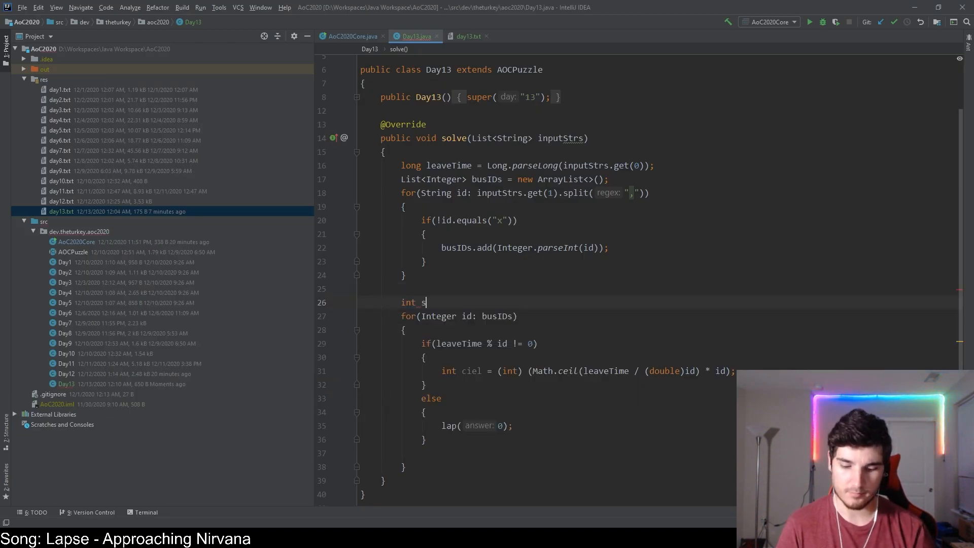
{"action": "type", "text": "malles"}
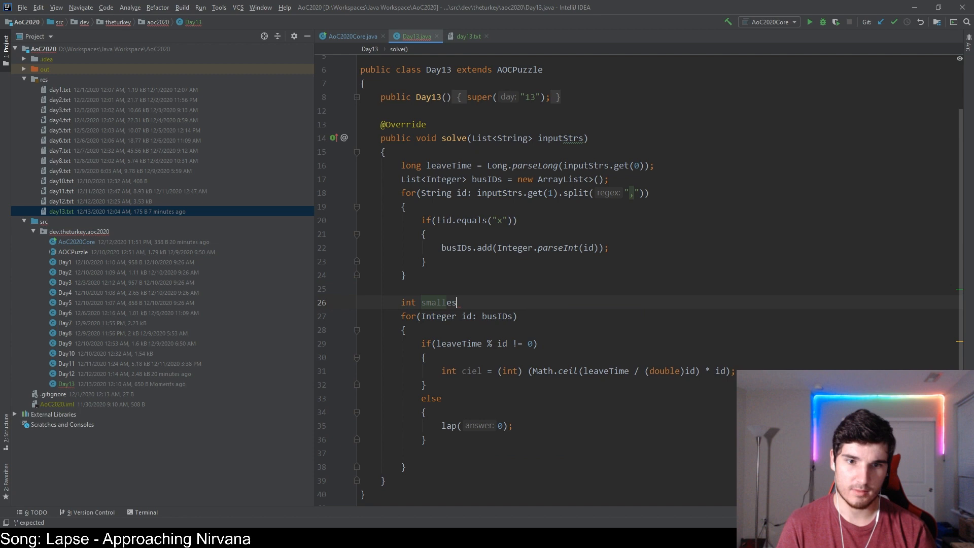
{"action": "type", "text": "t"}
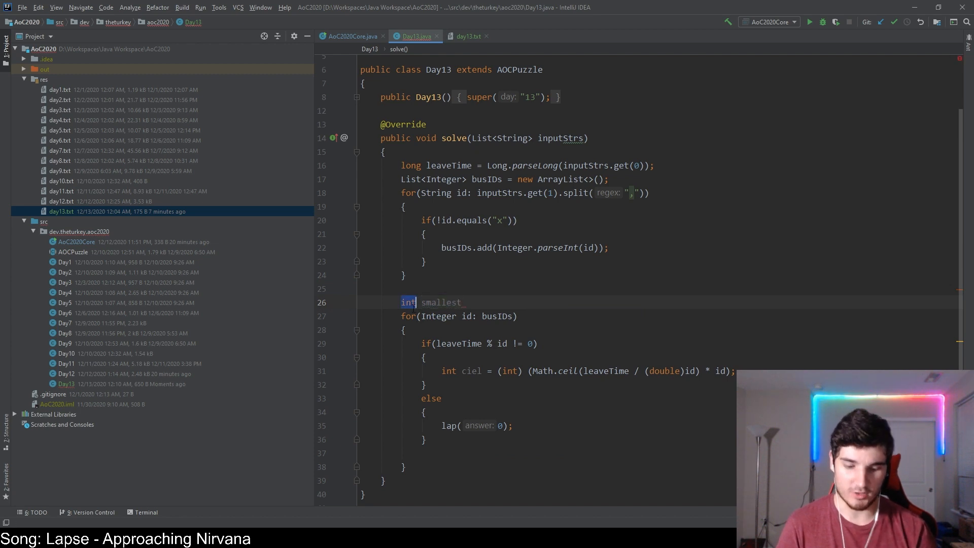
{"action": "type", "text": "long"}
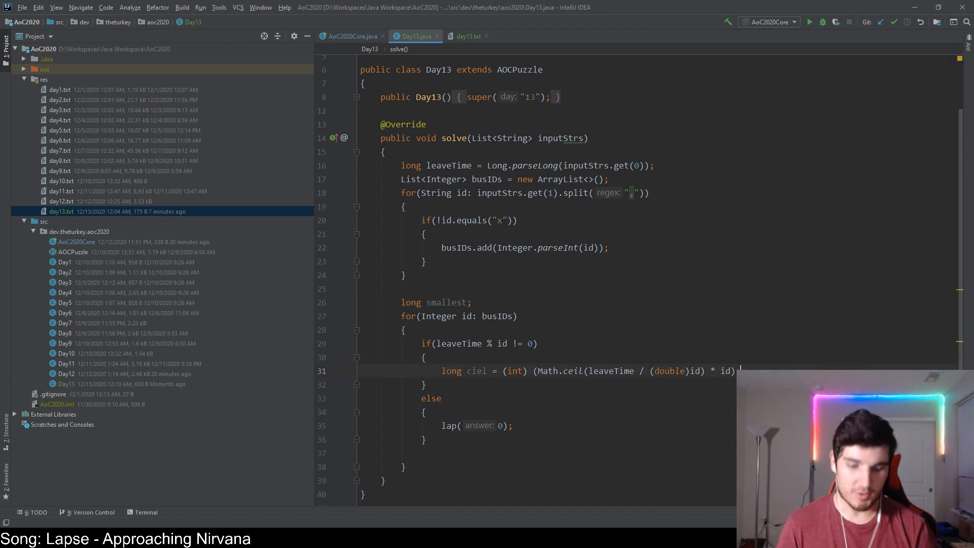
{"action": "type", "text": "if(ciel < smallest"}
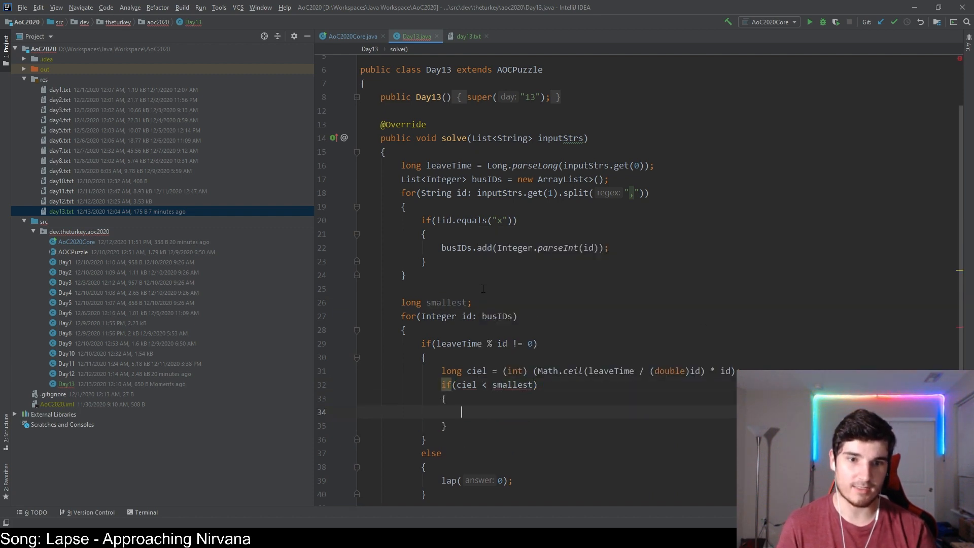
{"action": "type", "text": "int"}
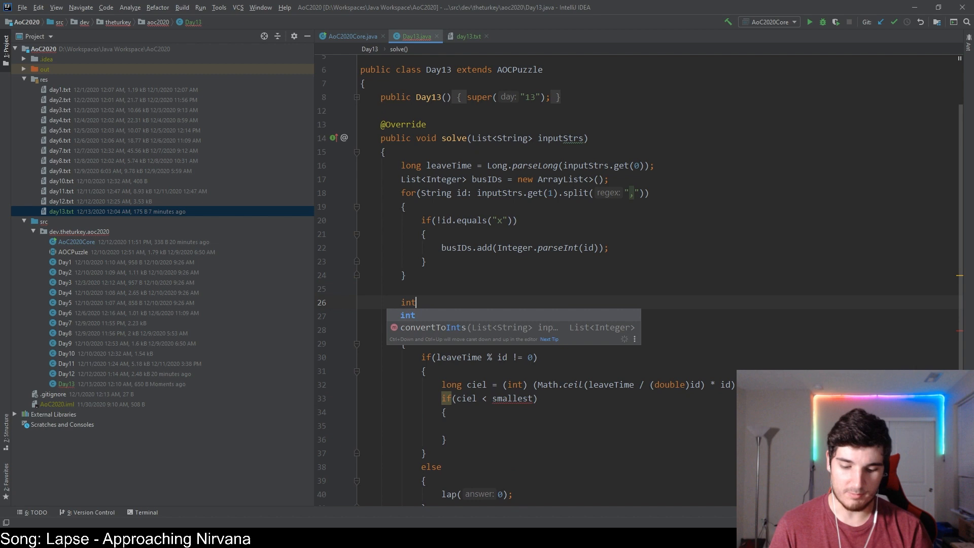
{"action": "type", "text": "smallI"}
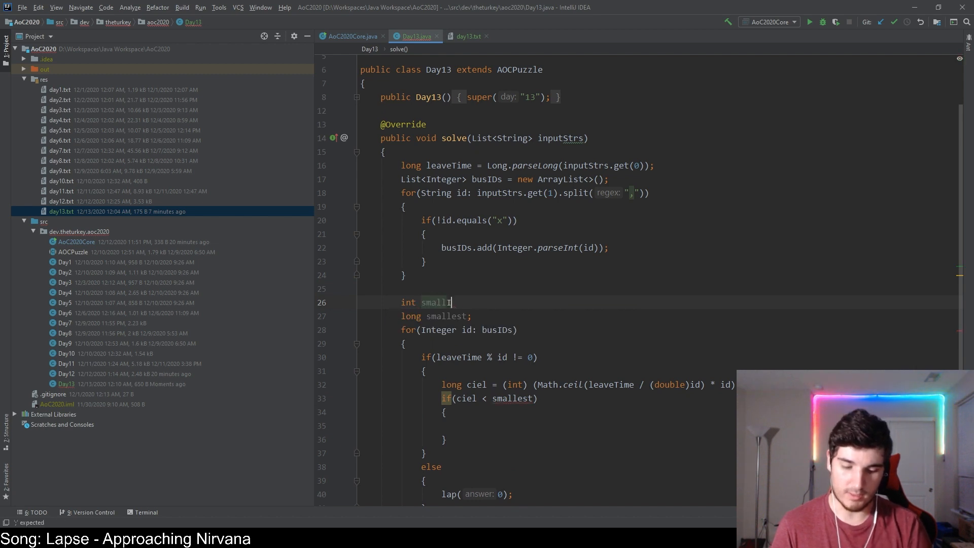
{"action": "type", "text": "D;"}
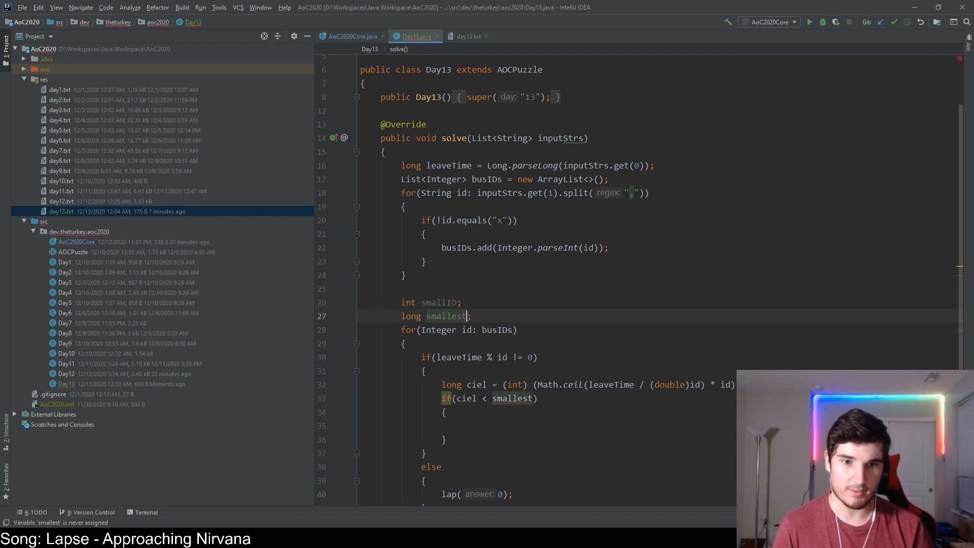
{"action": "type", "text": "= M<a"}
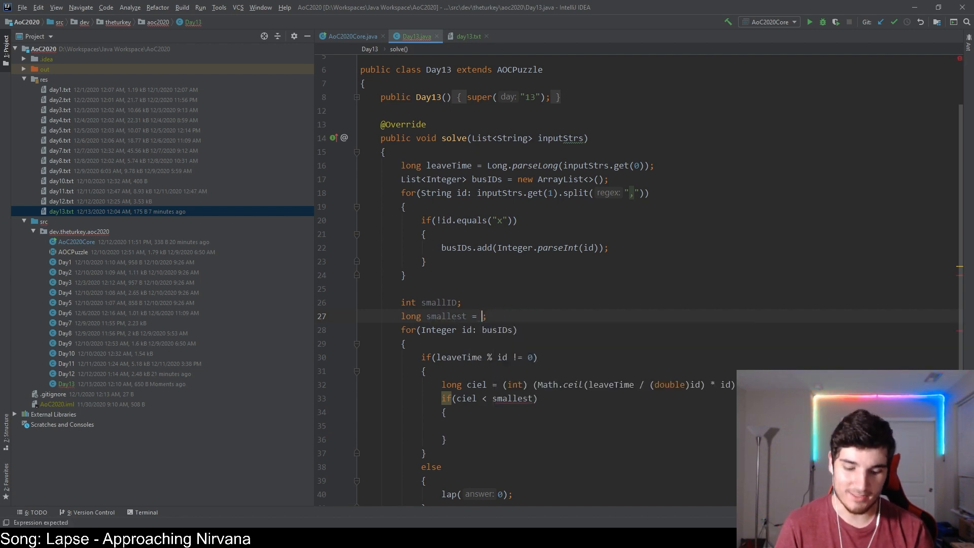
{"action": "type", "text": "Integer.MAX_VALUE"}
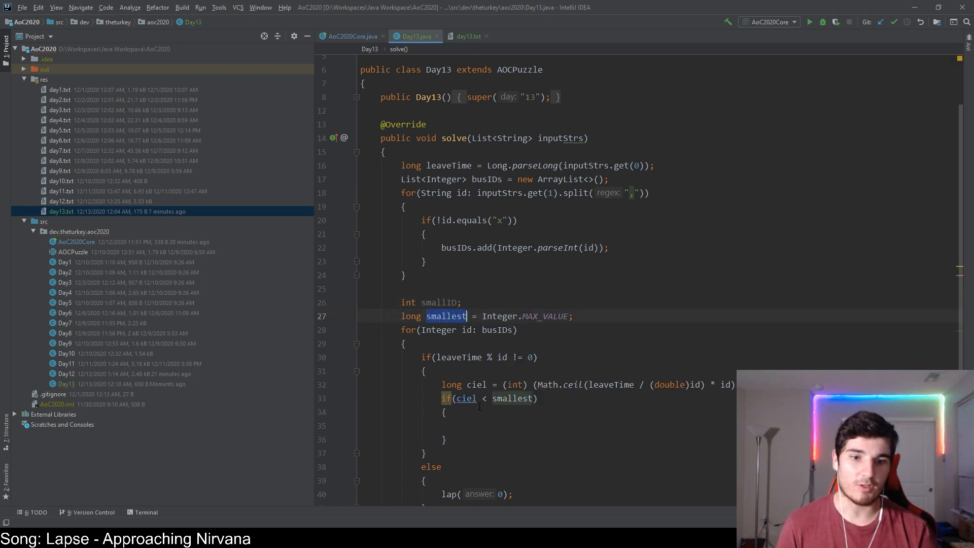
- Inside the if, set smallest = ciel and smallID = id
{"action": "type", "text": "smallest = ciel;"}
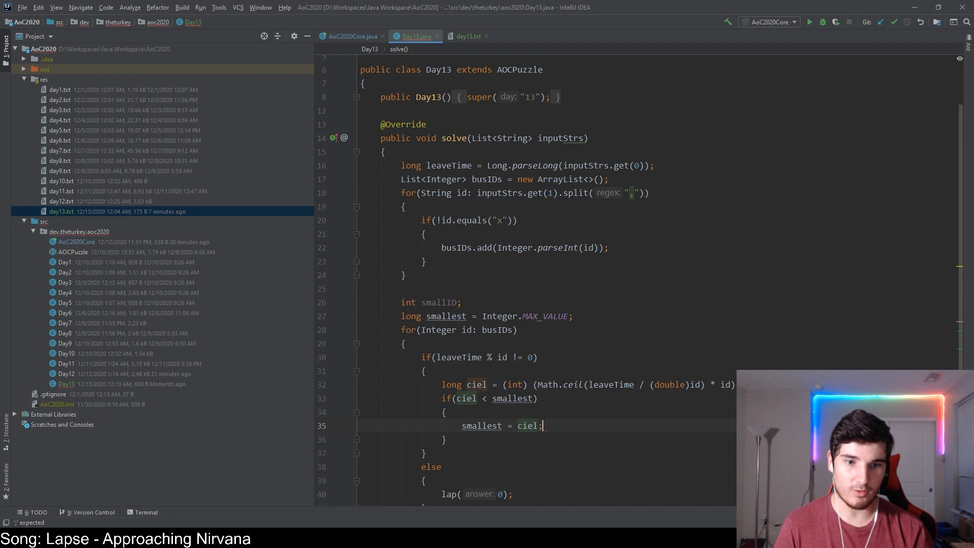
{"action": "type", "text": "smalles"}
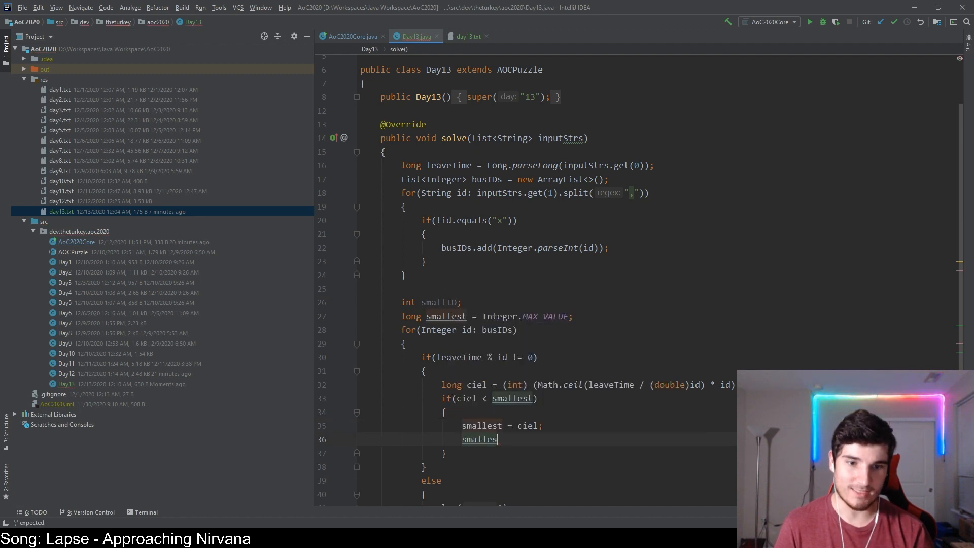
{"action": "type", "text": "smallID ="}
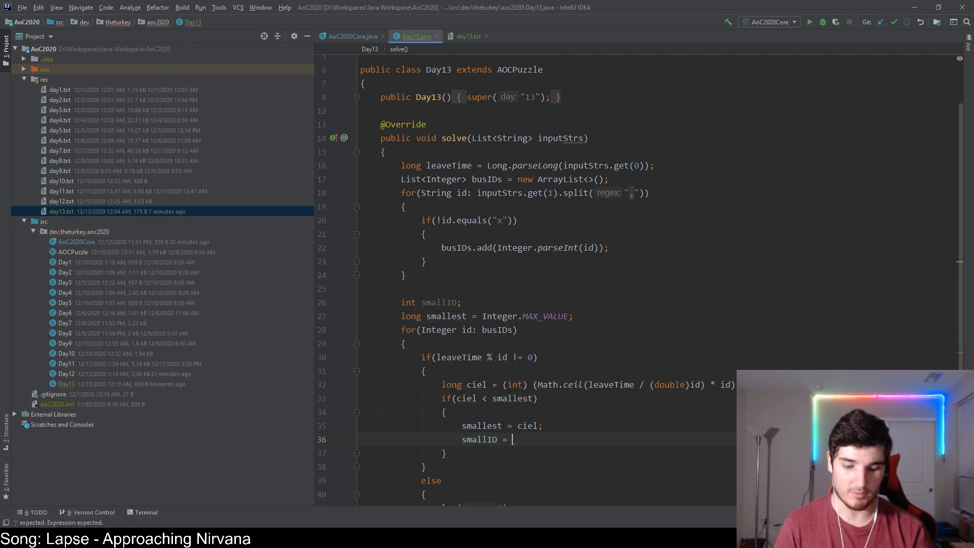
{"action": "type", "text": "id;"}
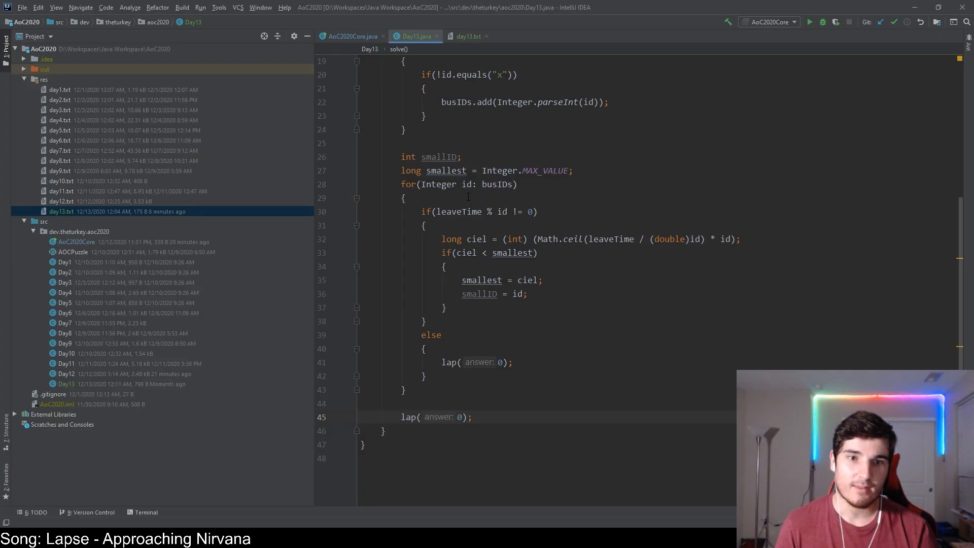
- Change the final answer call to lap((smallest - leaveTime) * smallID)
{"action": "double_click", "coordinate": [459, 417]}
{"action": "type", "text": "smallest - "}
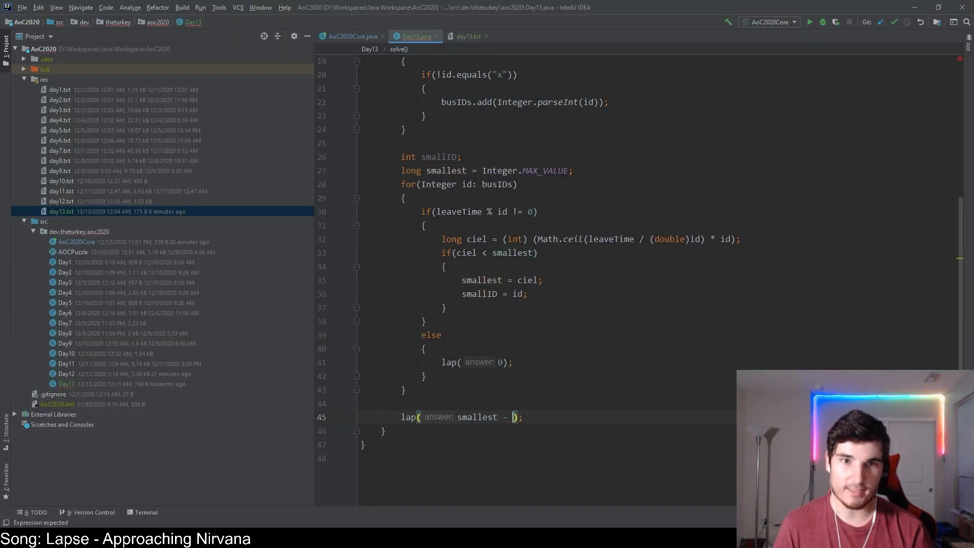
{"action": "type", "text": "leaveTime"}
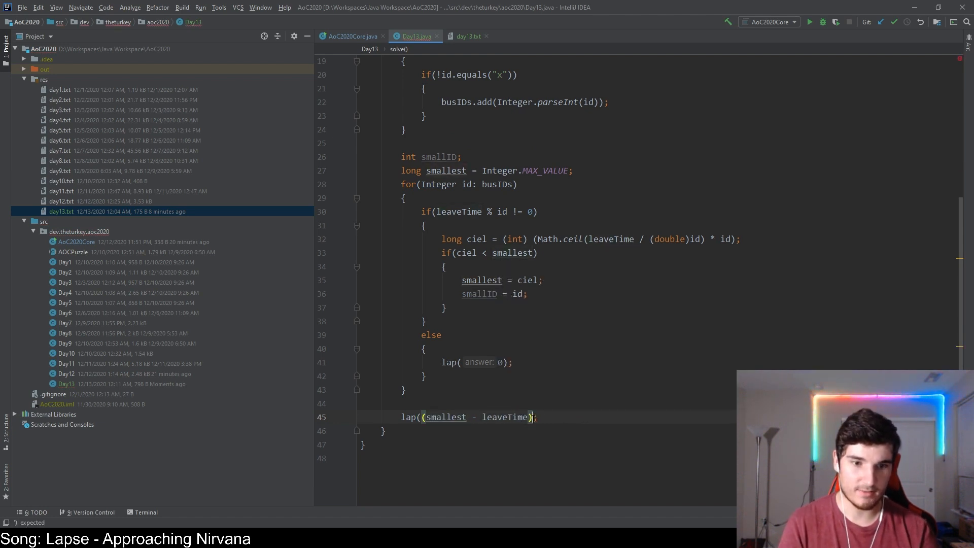
{"action": "type", "text": "* bui"}
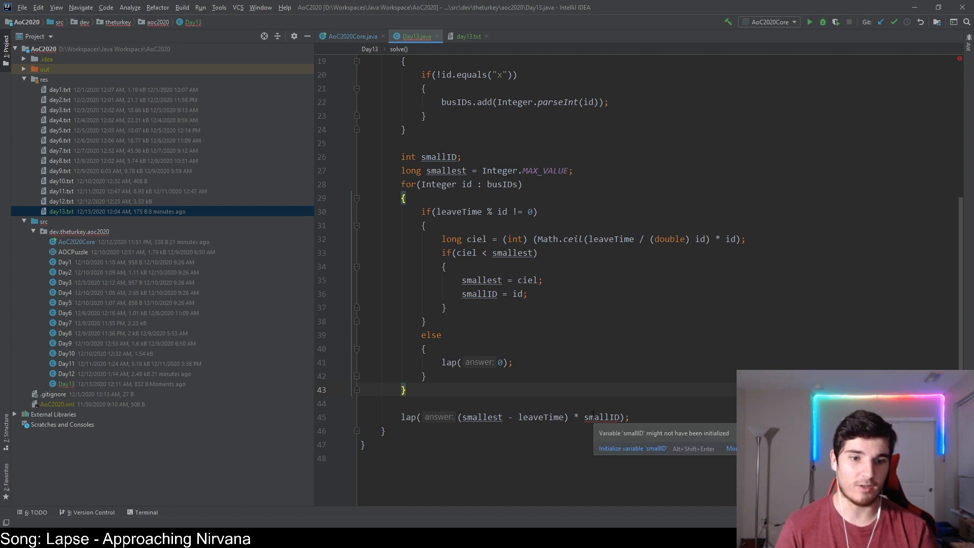
- Initialize smallID to 1 and run the Day13 solution
{"action": "left_click", "coordinate": [438, 157]}
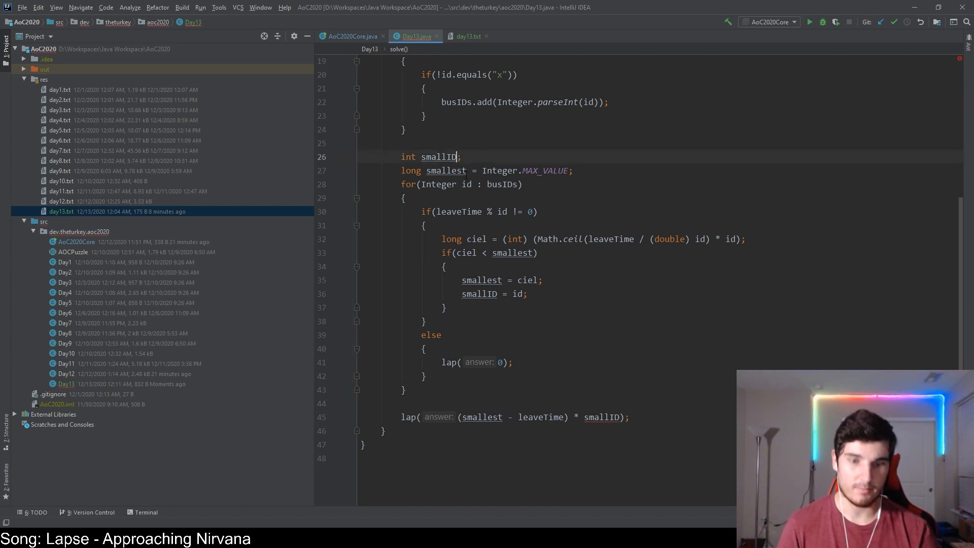
{"action": "type", "text": "= 1"}
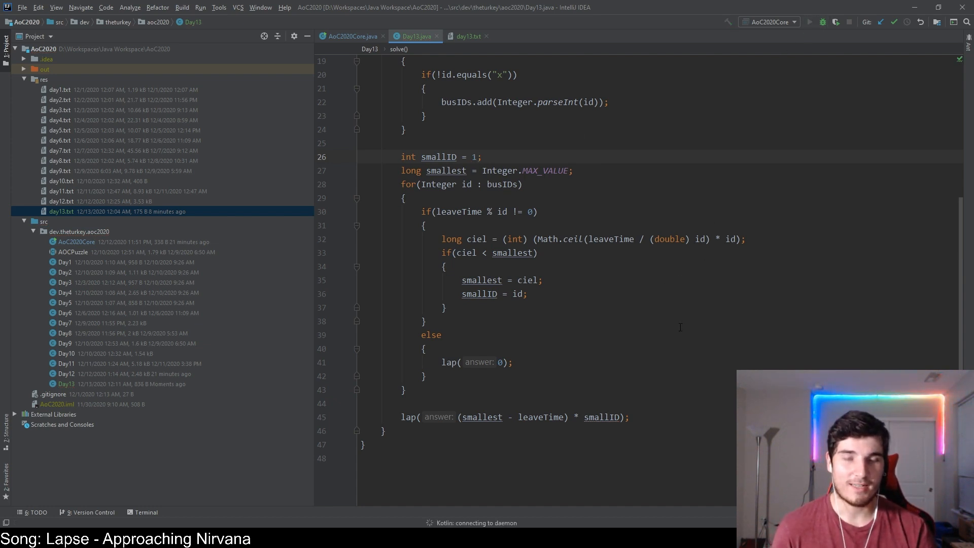
{"action": "mouse_move", "coordinate": [602, 252]}
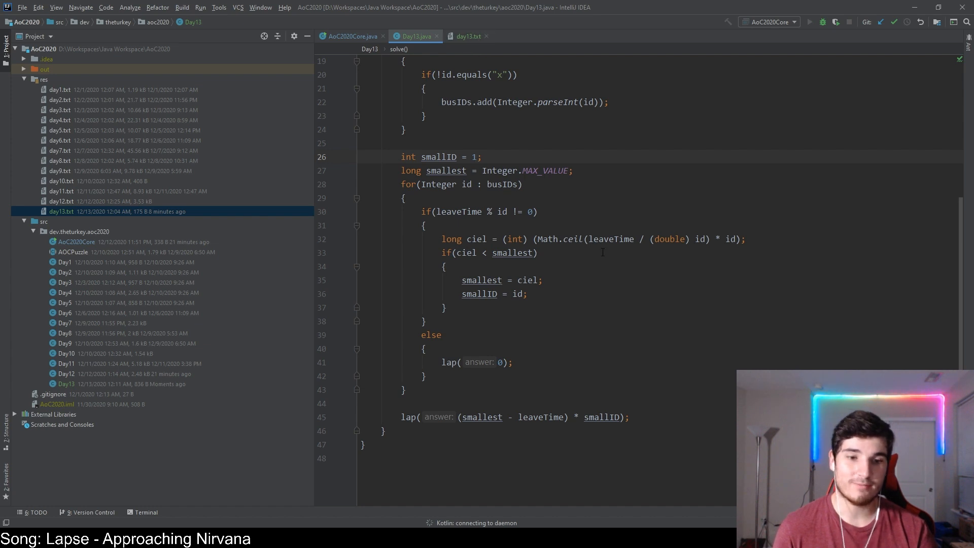
{"action": "mouse_move", "coordinate": [570, 307]}
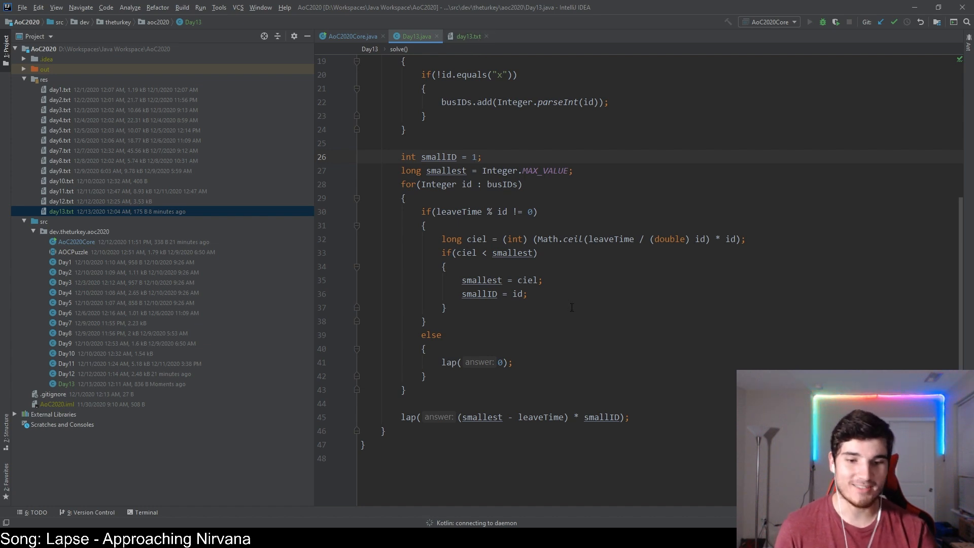
{"action": "mouse_move", "coordinate": [576, 322]}
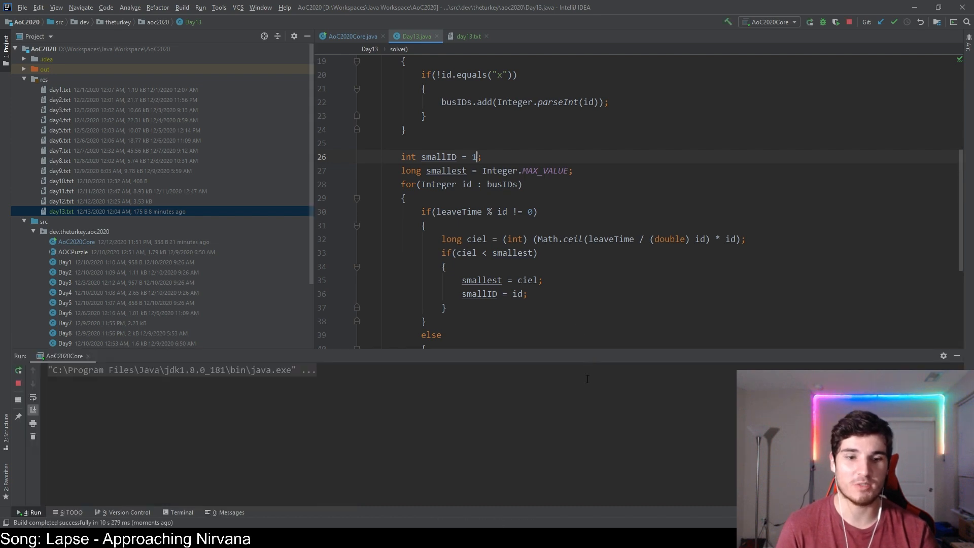
{"action": "left_click", "coordinate": [809, 22]}
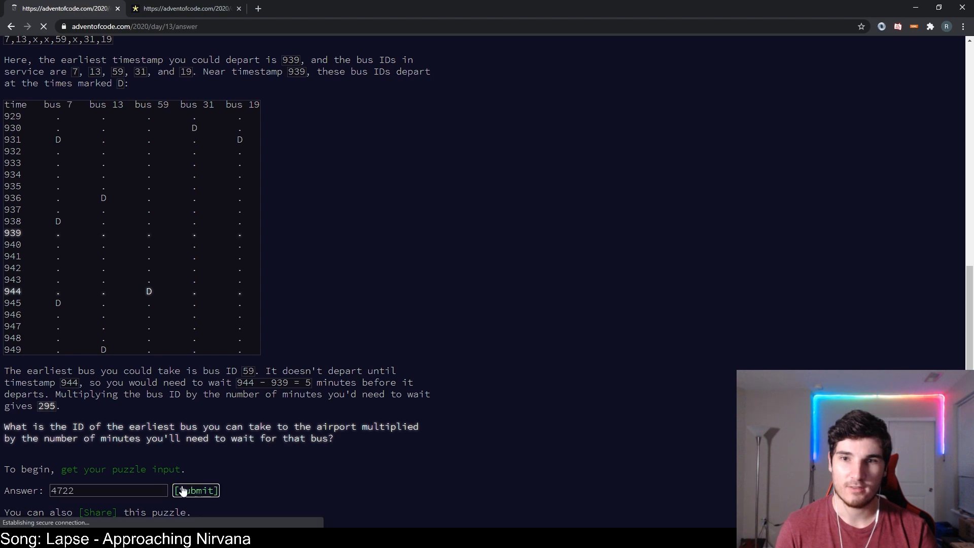
- Submit 4722 in the Day 13 answer field
{"action": "left_click", "coordinate": [195, 490]}
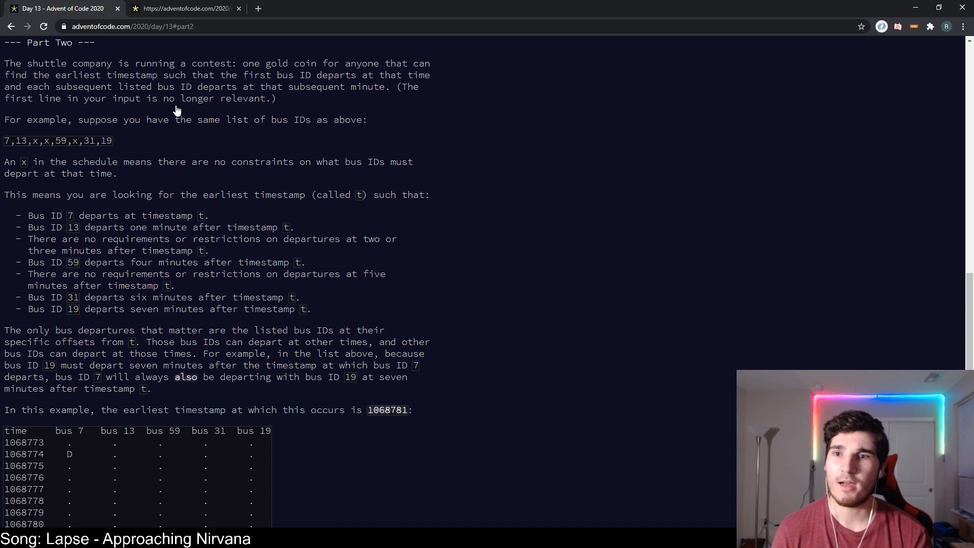
{"action": "mouse_move", "coordinate": [227, 107]}
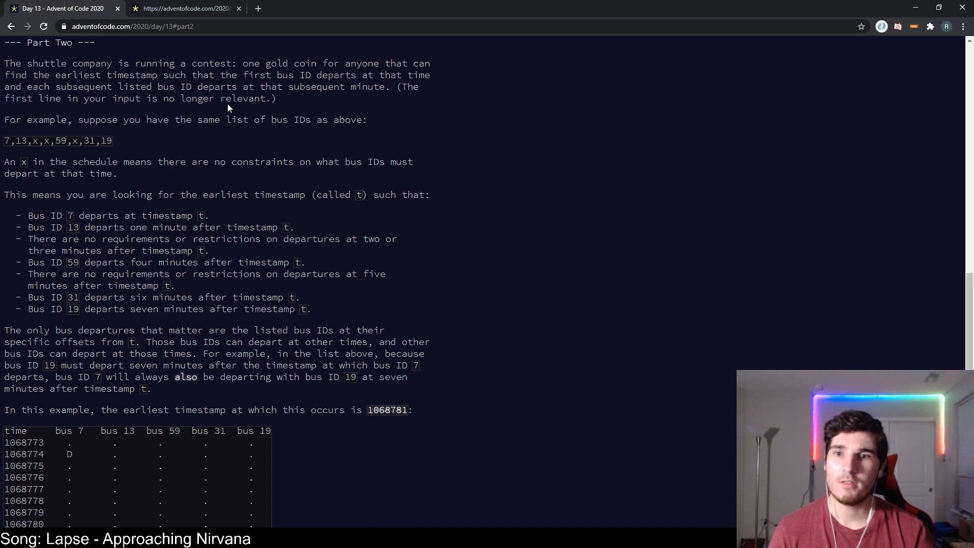
- Scroll through the Part Two puzzle rules and bus schedule examples
{"action": "scroll", "scroll_direction": "down", "scroll_amount": 3}
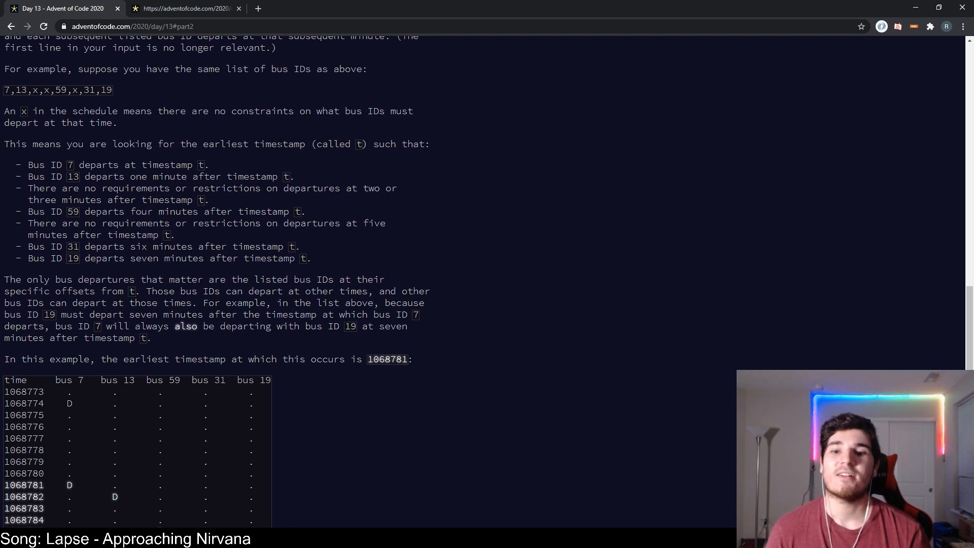
{"action": "scroll", "scroll_direction": "down", "scroll_amount": 3}
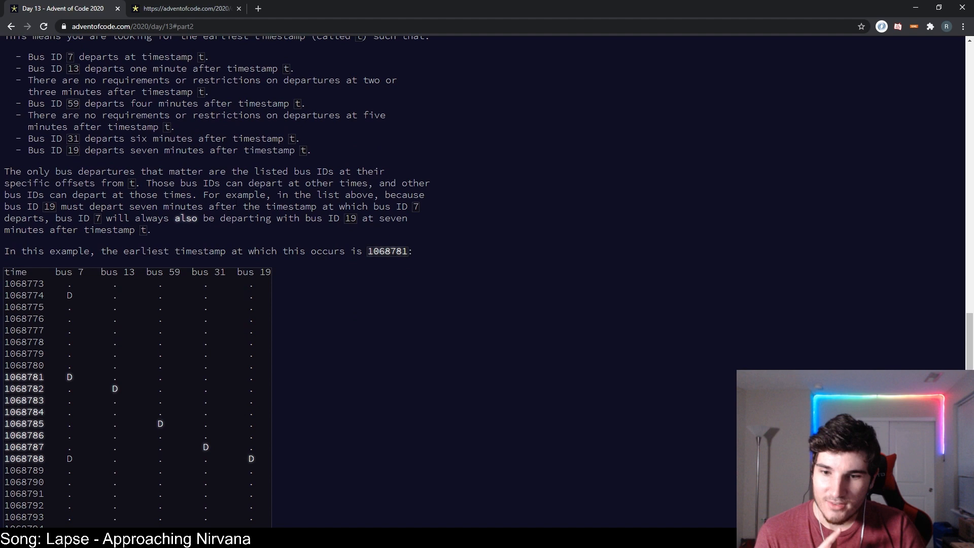
{"action": "scroll", "scroll_direction": "down", "scroll_amount": 3}
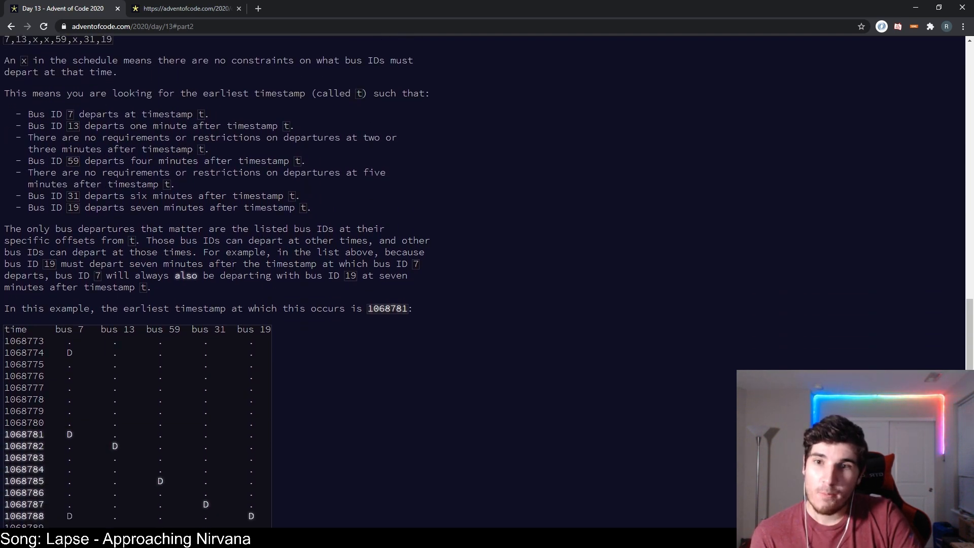
{"action": "scroll", "scroll_direction": "up", "scroll_amount": 3}
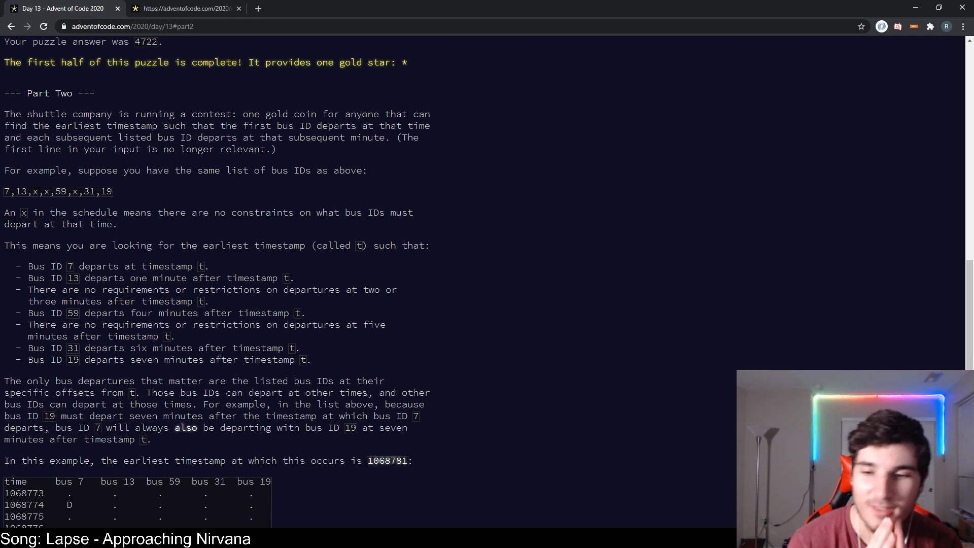
{"action": "scroll", "scroll_direction": "down", "scroll_amount": 3}
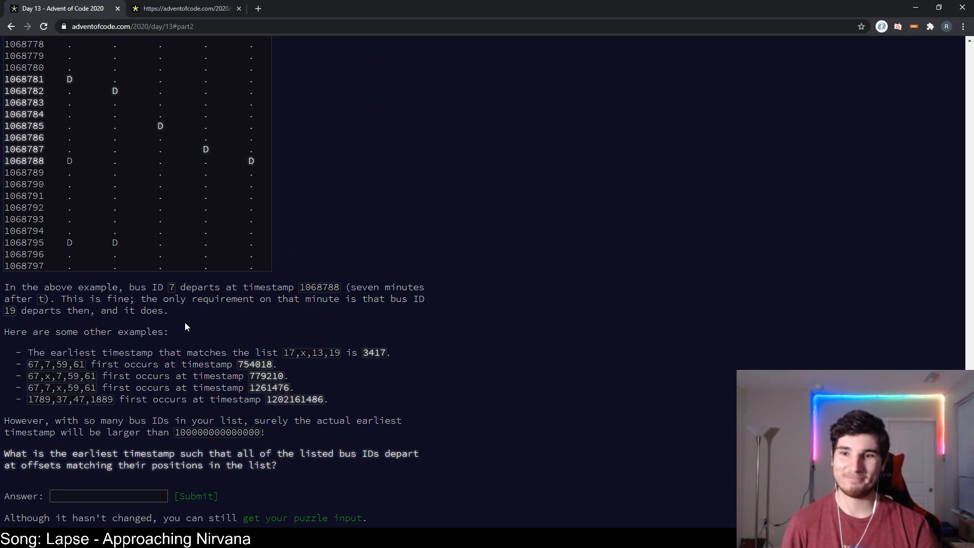
{"action": "mouse_move", "coordinate": [197, 324]}
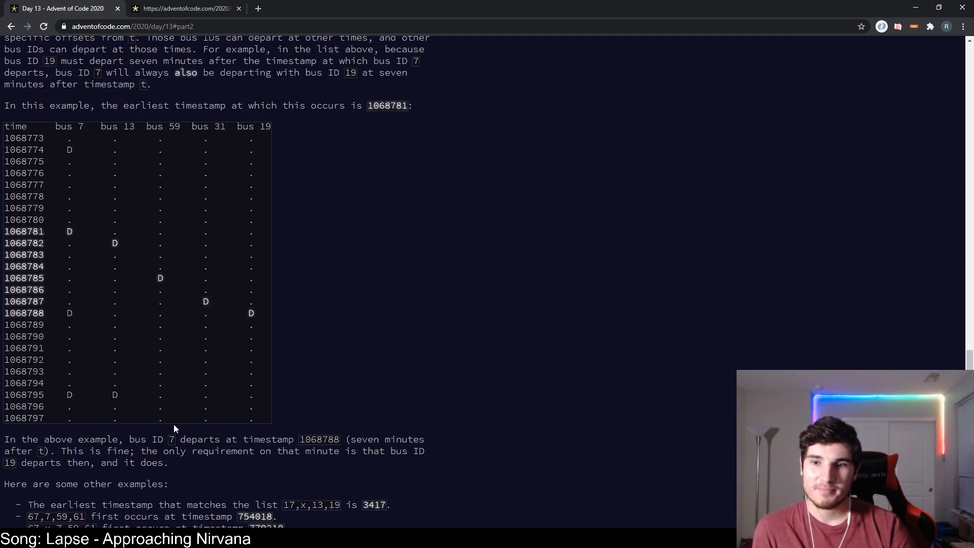
{"action": "scroll", "scroll_direction": "down", "scroll_amount": 3}
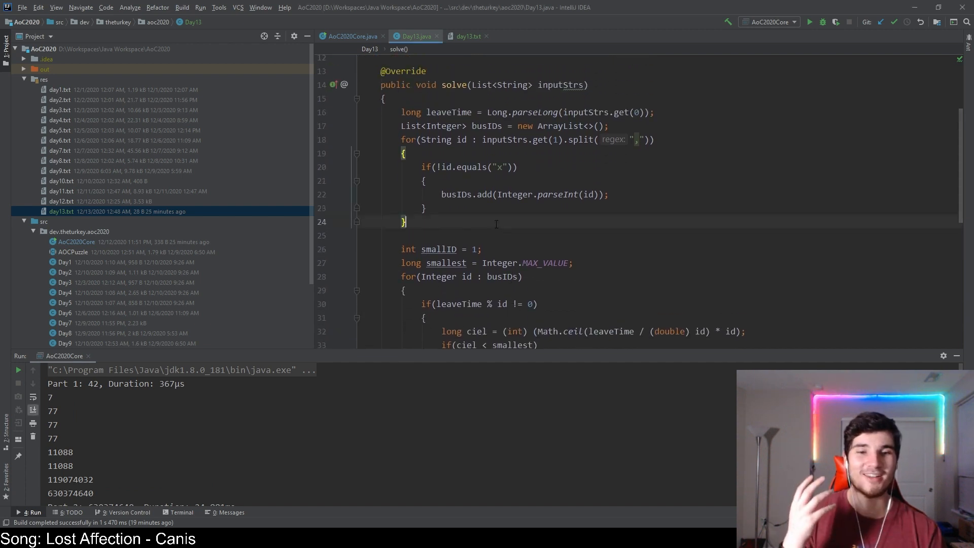
- Scroll the IntelliJ editor to review the Part 2 run output
{"action": "scroll", "scroll_direction": "down", "scroll_amount": 3}
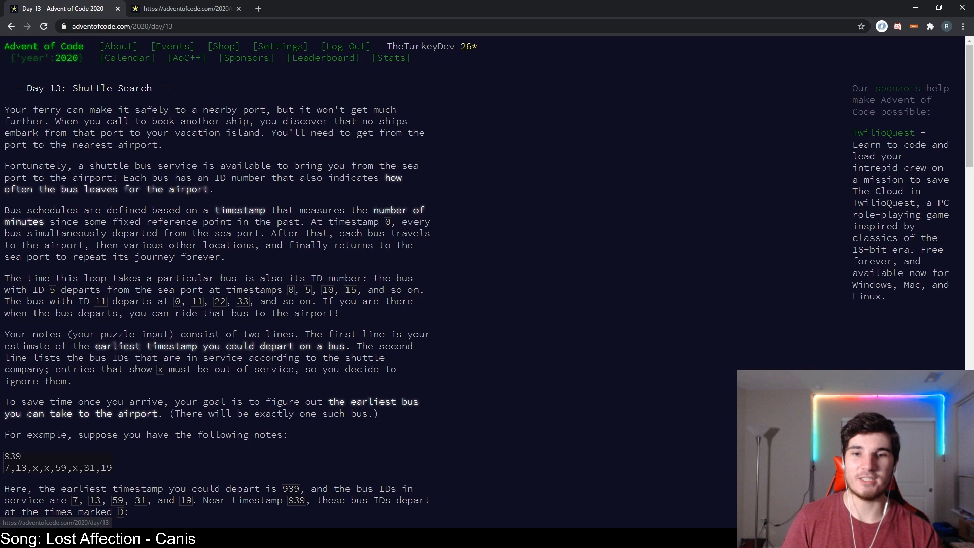
- Scroll down the Day 13 Shuttle Search description
{"action": "scroll", "scroll_direction": "down", "scroll_amount": 3}
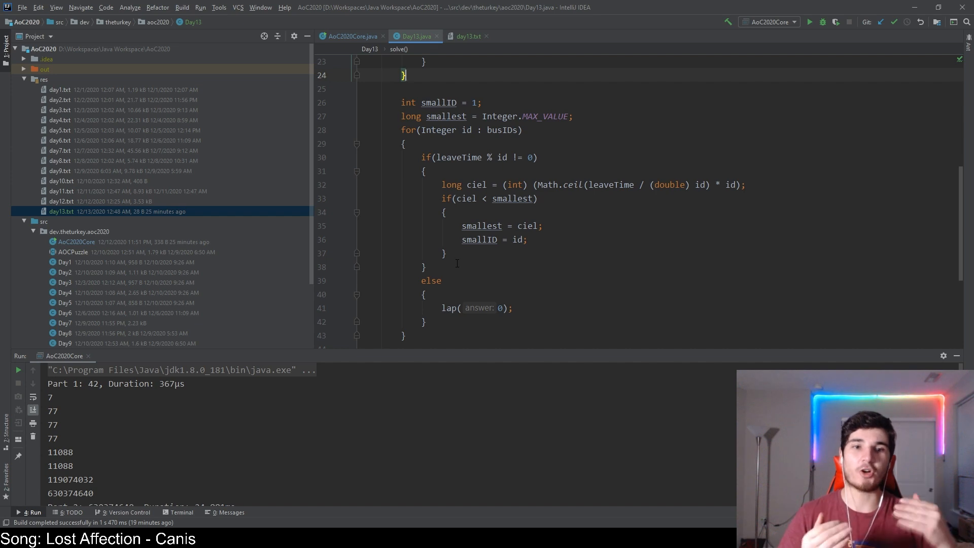
{"action": "mouse_move", "coordinate": [499, 251]}
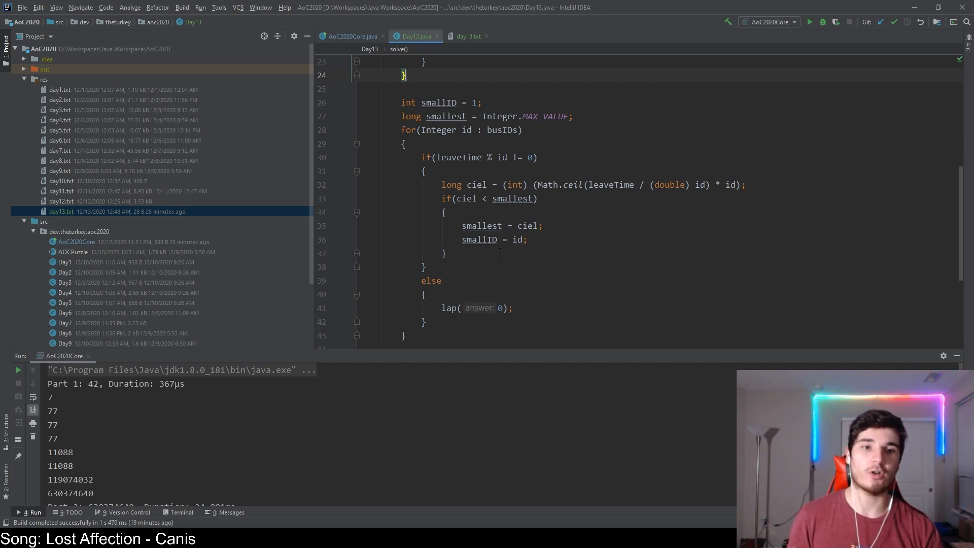